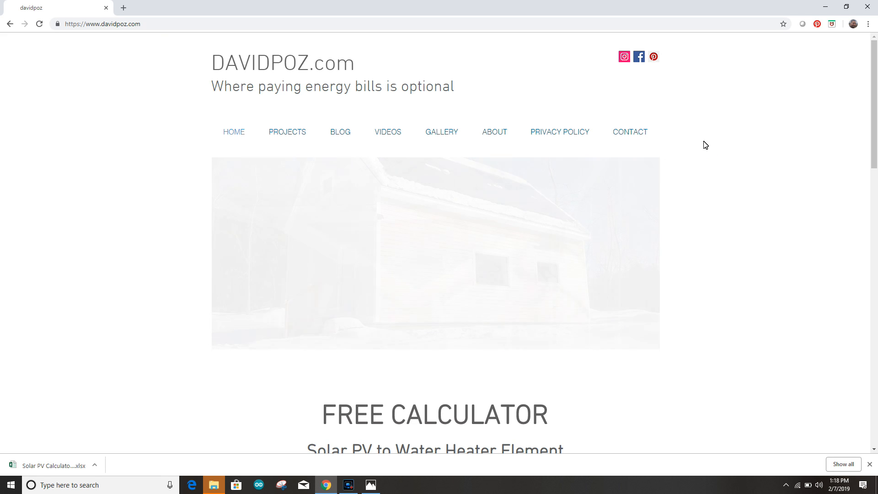
Scroll the davidpoz.com page down to the FREE CALCULATOR section with the XLS download
{"action": "scroll", "scroll_direction": "down", "scroll_amount": 3}
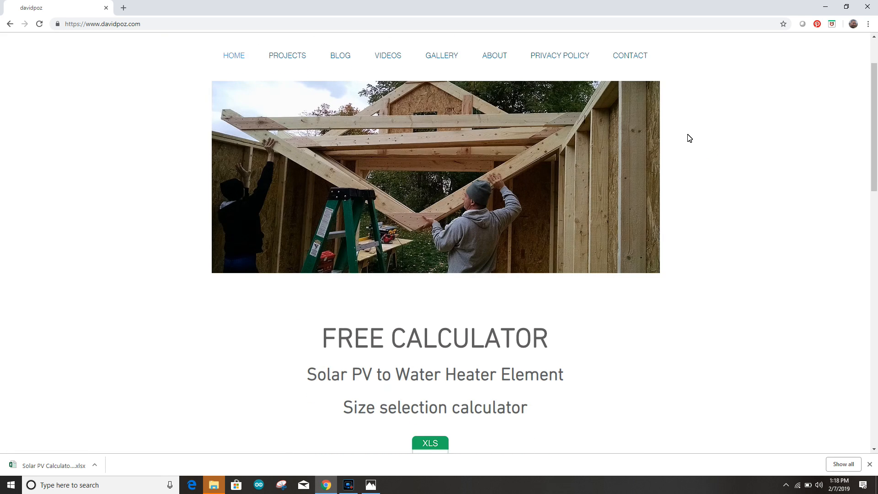
{"action": "scroll", "scroll_direction": "down", "scroll_amount": 3}
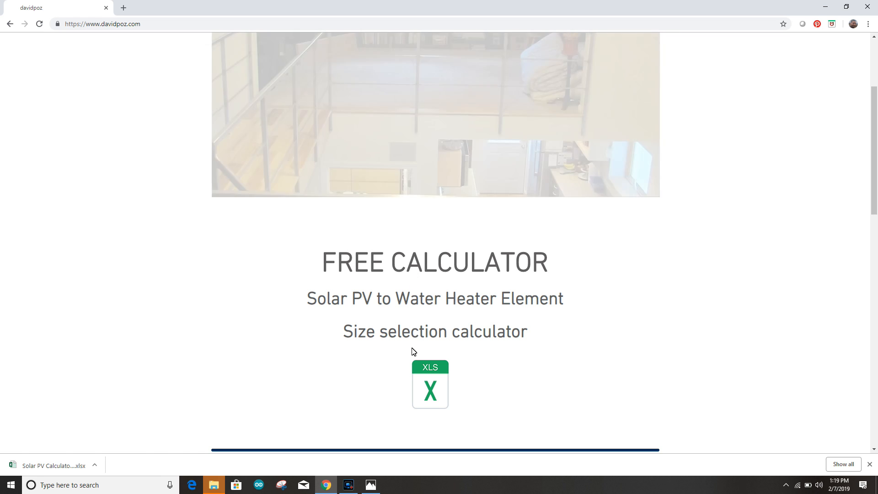
{"action": "mouse_move", "coordinate": [430, 386]}
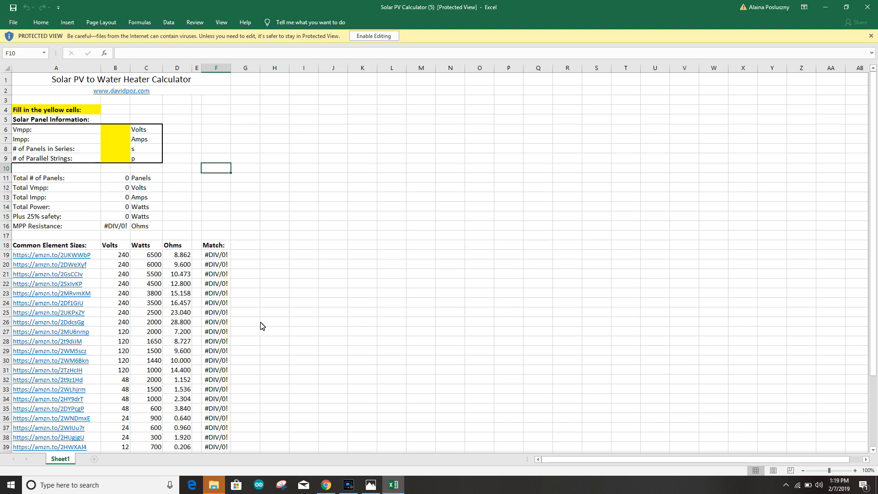
{"action": "mouse_move", "coordinate": [301, 226]}
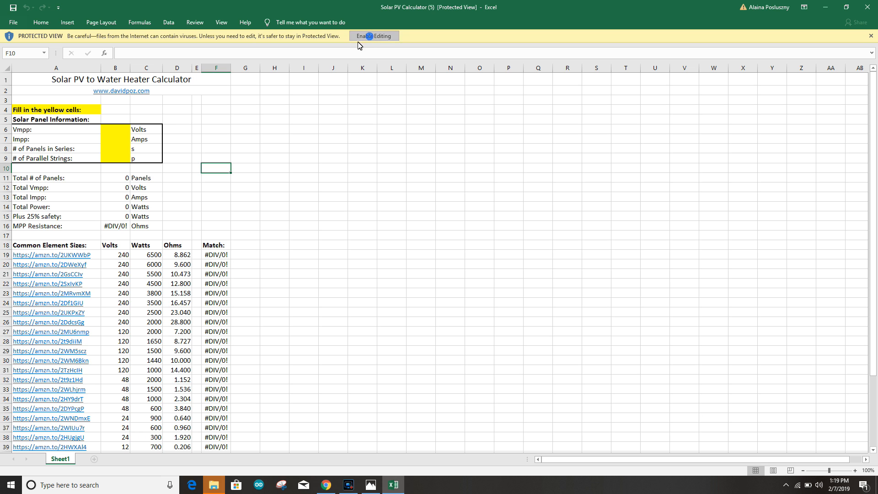
Enable editing on the protected calculator workbook and bring up the Zoom settings from View
{"action": "left_click", "coordinate": [374, 35]}
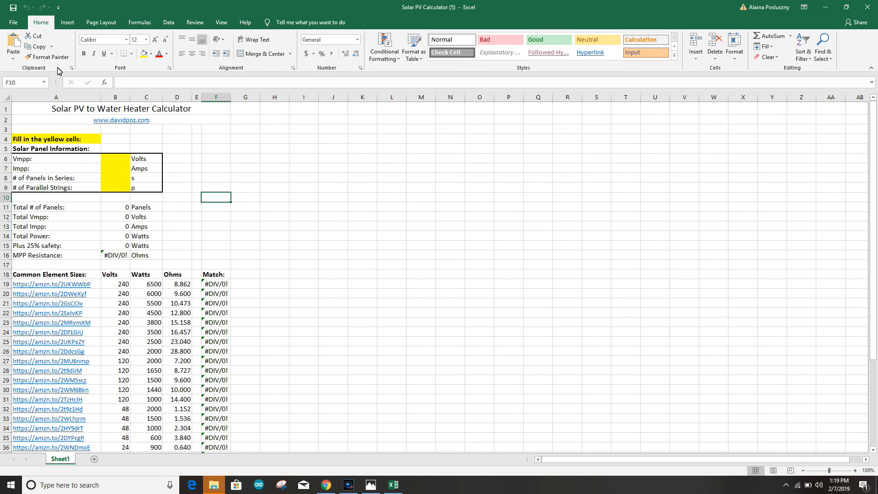
{"action": "mouse_move", "coordinate": [168, 22]}
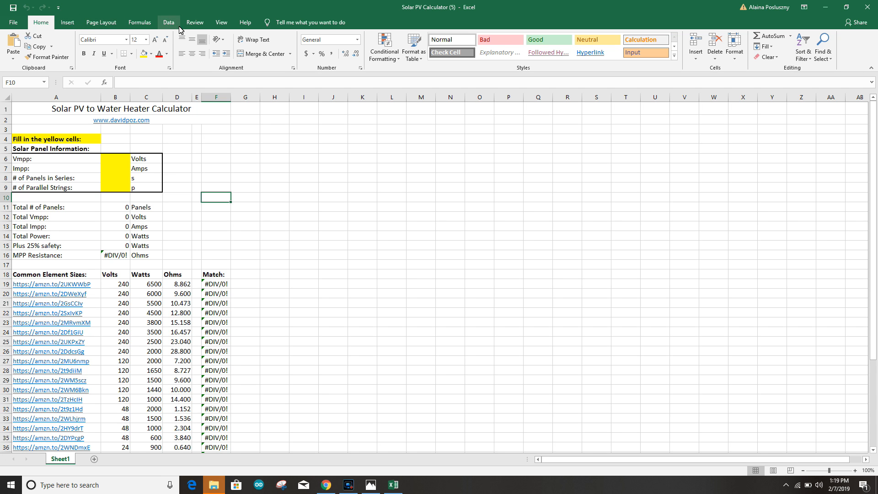
{"action": "left_click", "coordinate": [221, 22]}
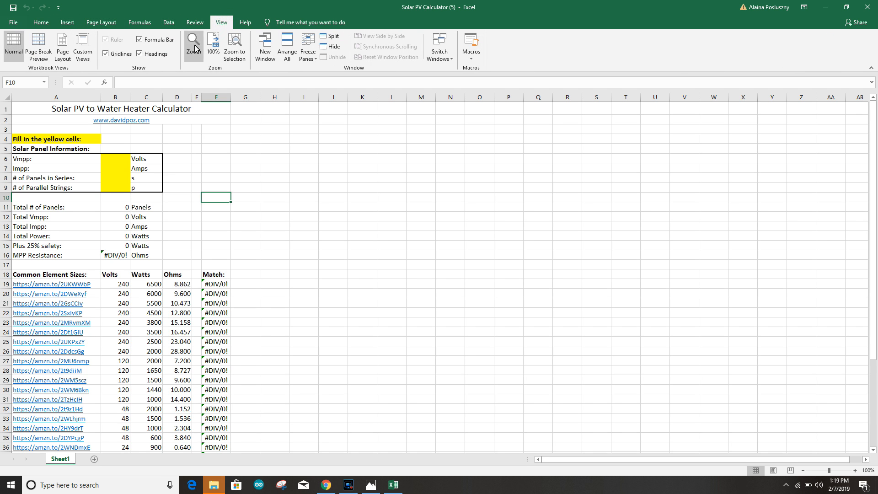
{"action": "left_click", "coordinate": [193, 46]}
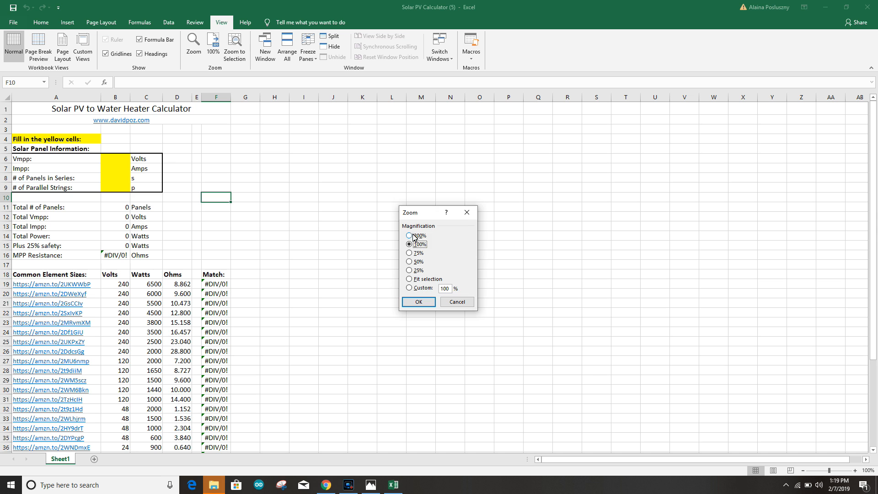
Magnify the sheet to 200% and select the yellow panel input cells, ending on panels in series
{"action": "left_click", "coordinate": [418, 302]}
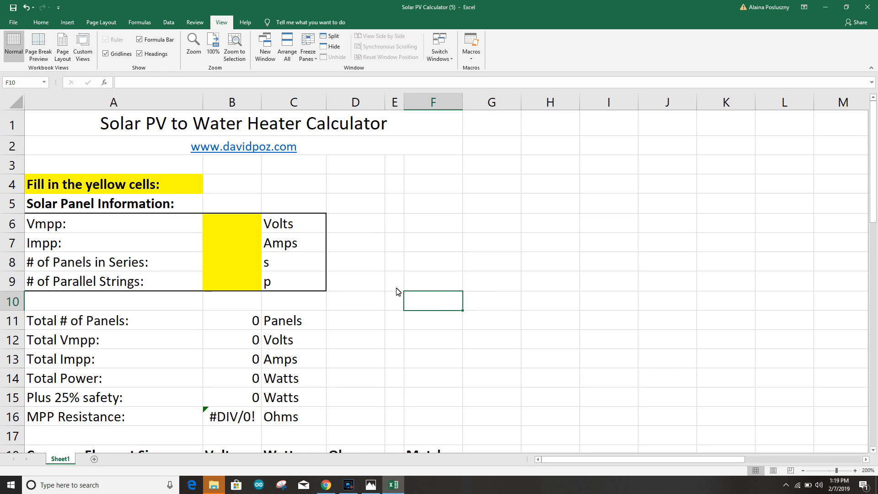
{"action": "mouse_move", "coordinate": [374, 276]}
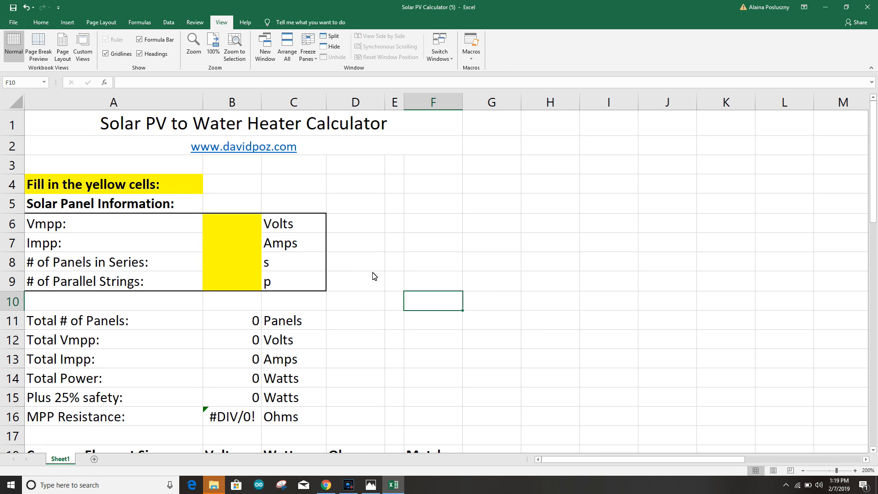
{"action": "left_click", "coordinate": [111, 184]}
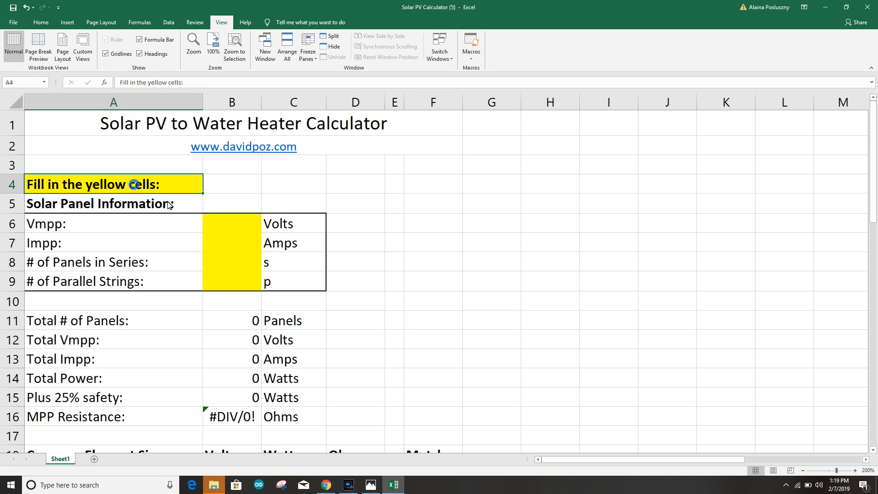
{"action": "mouse_move", "coordinate": [243, 231]}
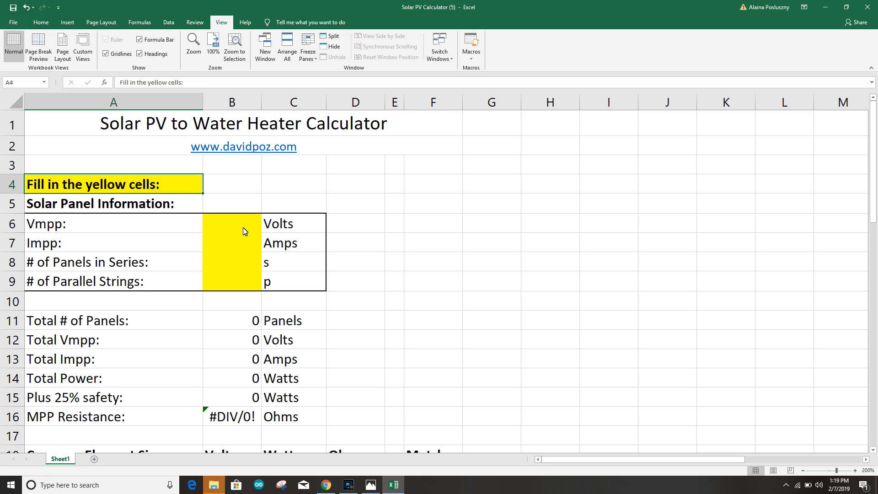
{"action": "left_click", "coordinate": [231, 223]}
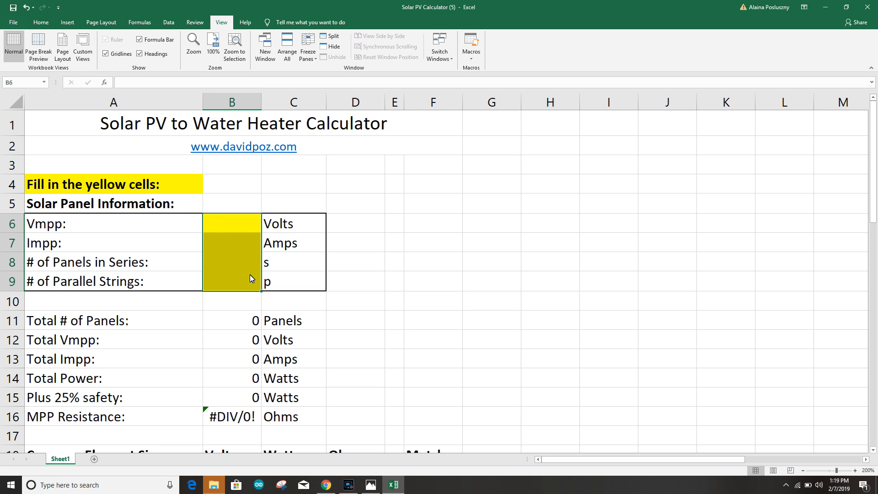
{"action": "left_click", "coordinate": [231, 204]}
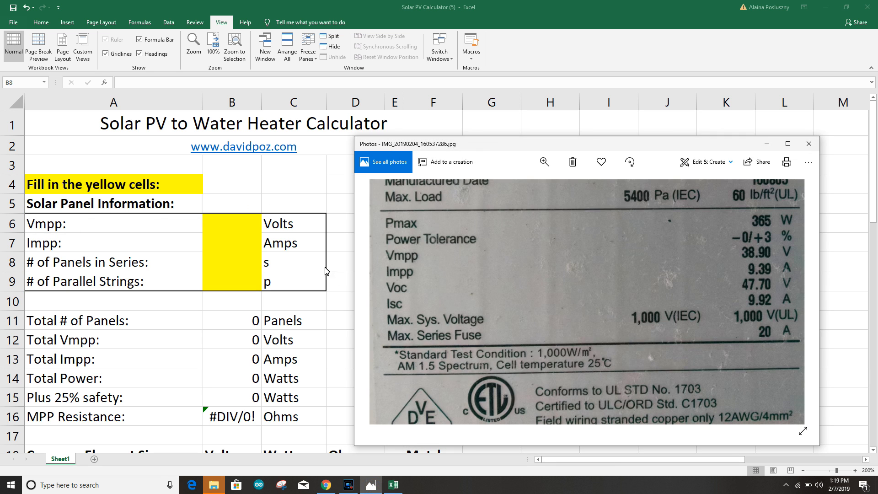
{"action": "mouse_move", "coordinate": [625, 242]}
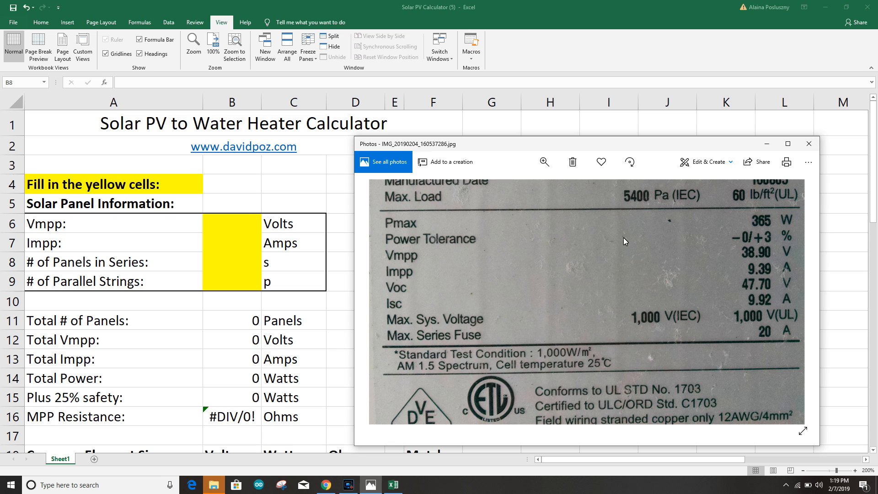
{"action": "mouse_move", "coordinate": [749, 236]}
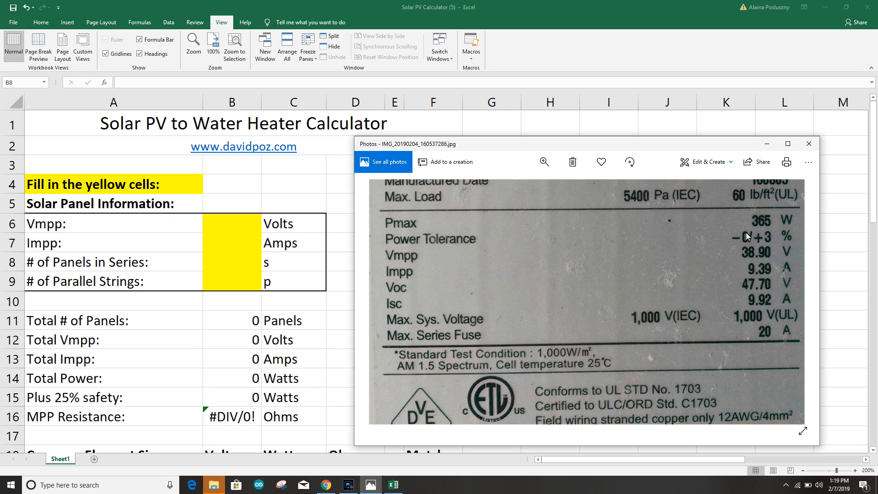
{"action": "mouse_move", "coordinate": [664, 320]}
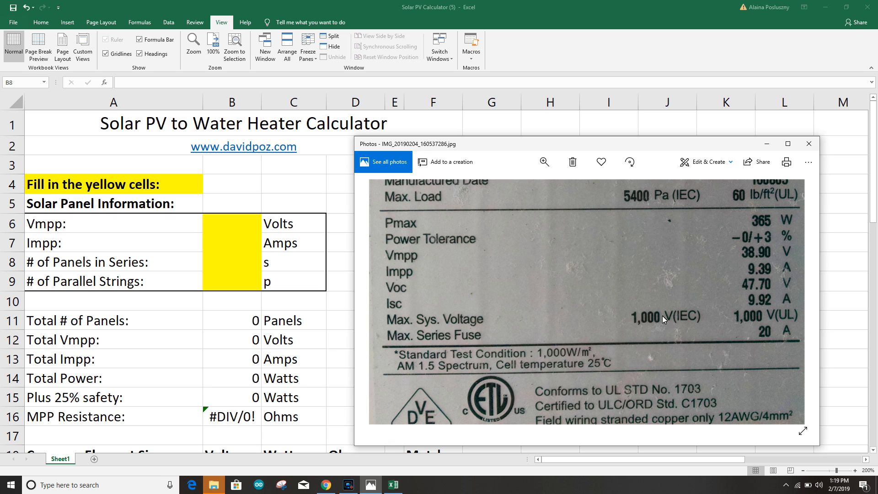
{"action": "mouse_move", "coordinate": [640, 305]}
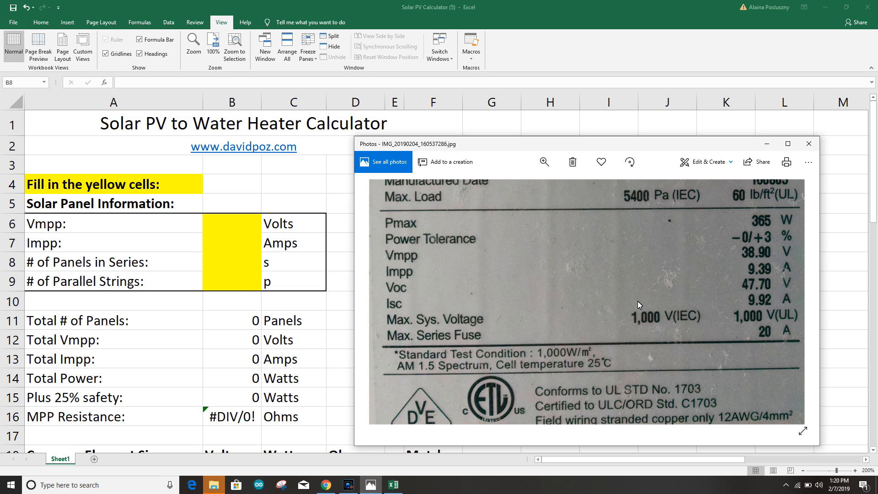
{"action": "mouse_move", "coordinate": [747, 262]}
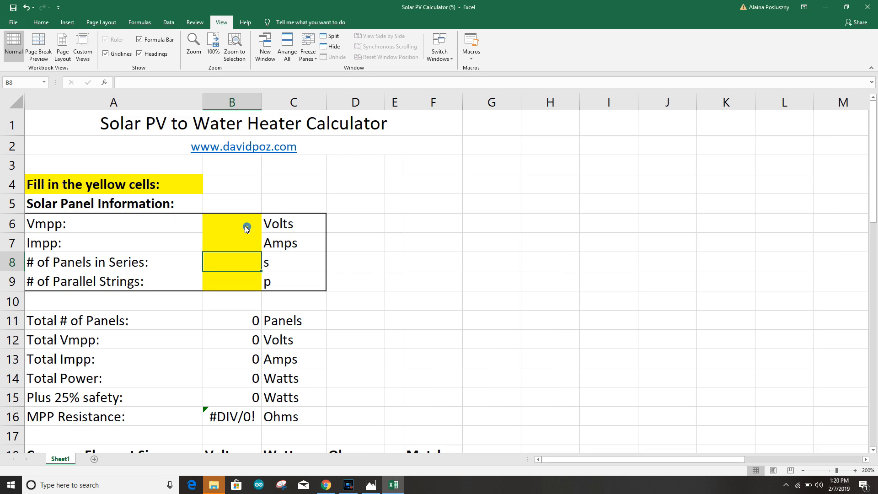
Enter Vmpp 38.9 volts and Impp 9.39 amps from the panel label photo
{"action": "type", "text": "38.9"}
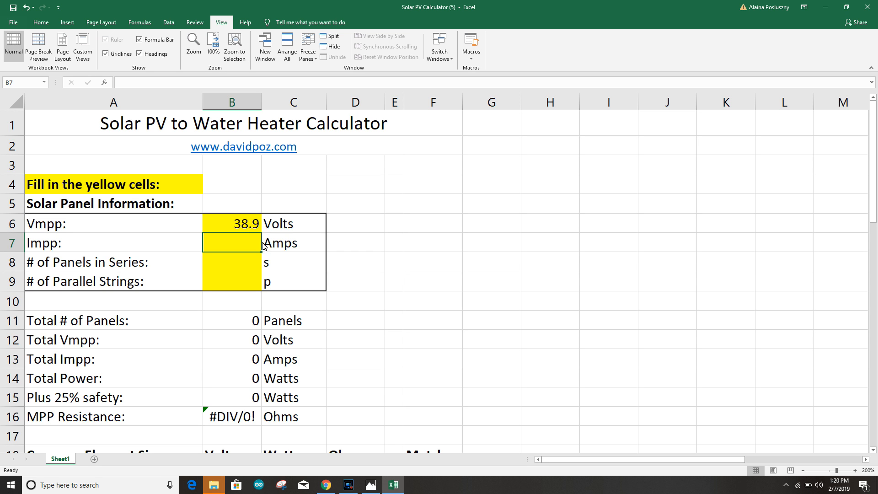
{"action": "left_click", "coordinate": [370, 485]}
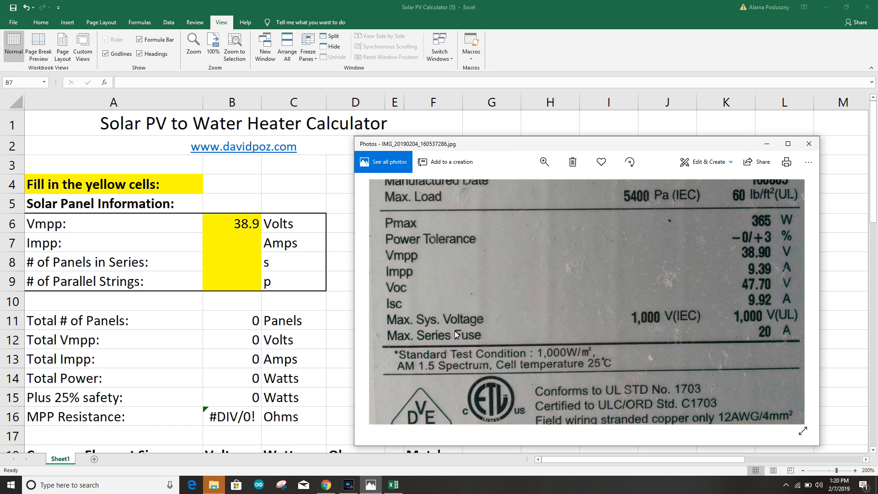
{"action": "mouse_move", "coordinate": [742, 282]}
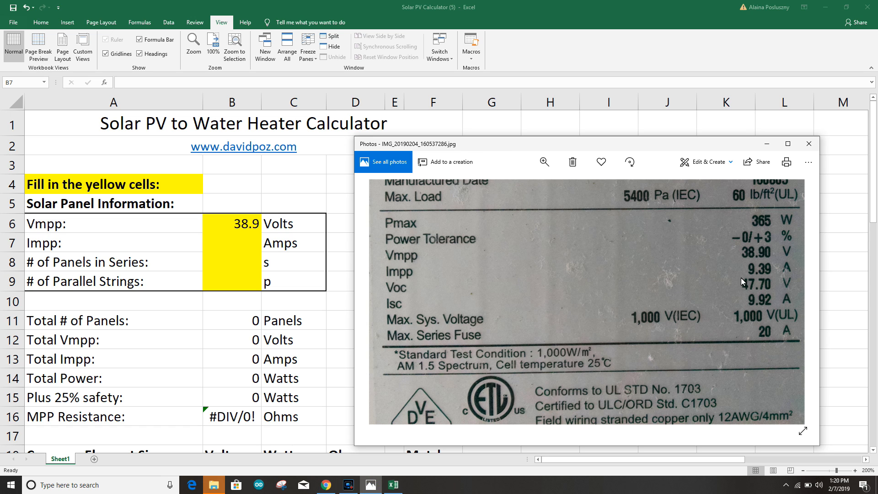
{"action": "mouse_move", "coordinate": [417, 287]}
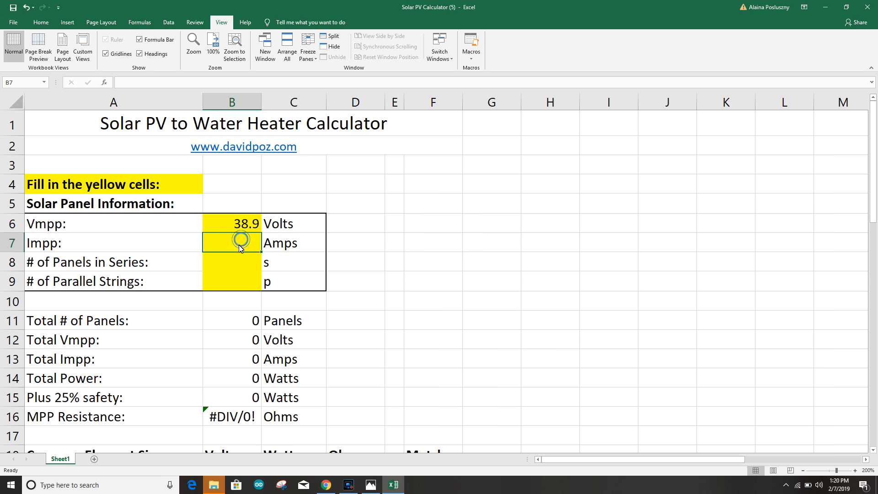
{"action": "type", "text": "9.39"}
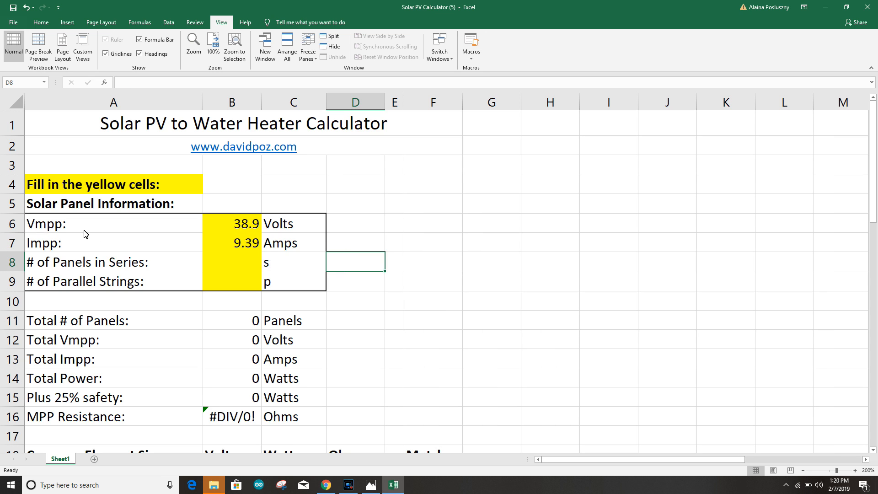
{"action": "mouse_move", "coordinate": [45, 234]}
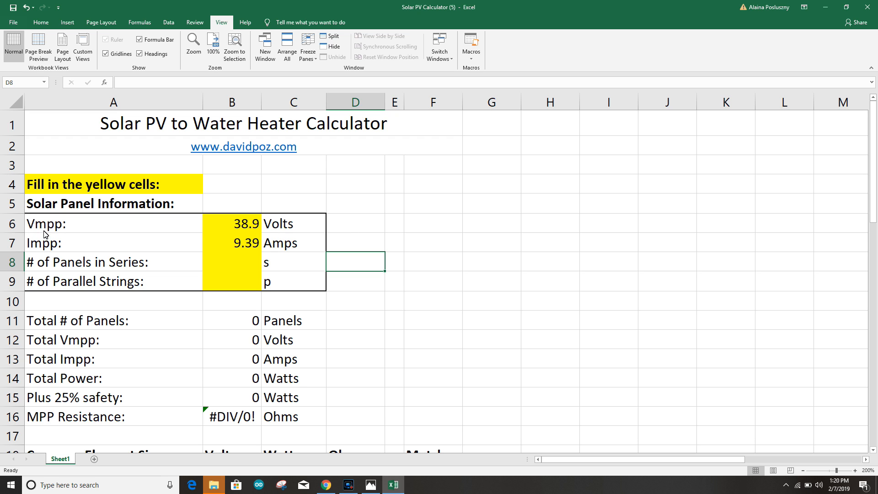
{"action": "mouse_move", "coordinate": [39, 241]}
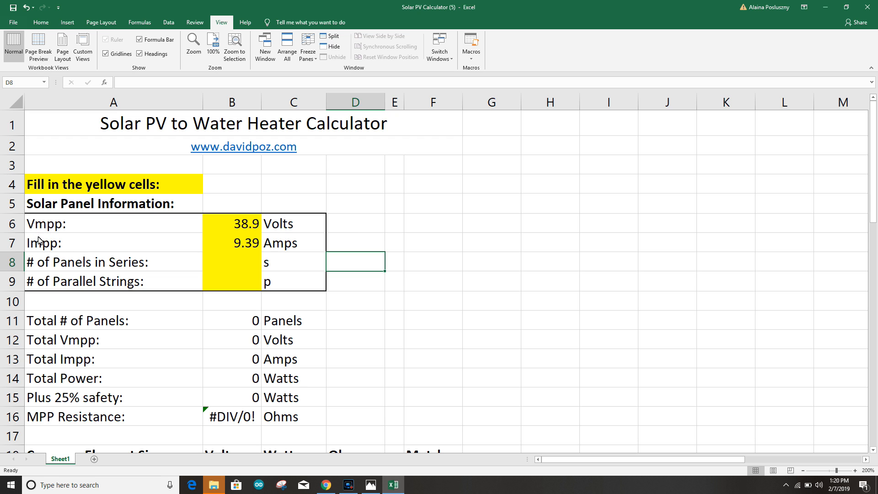
{"action": "mouse_move", "coordinate": [48, 255]}
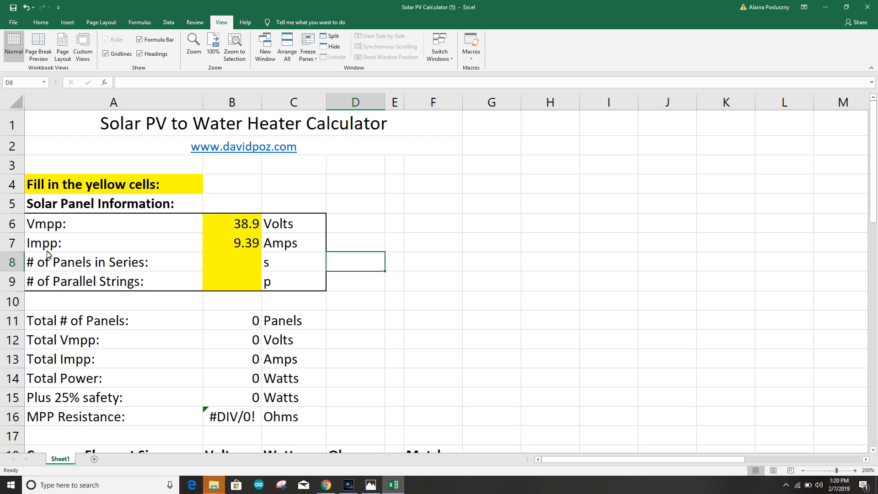
{"action": "mouse_move", "coordinate": [163, 276]}
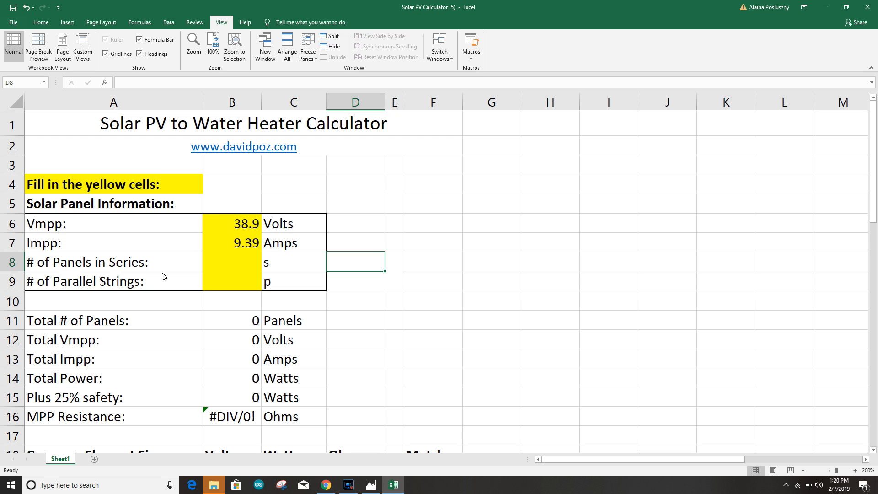
Enter 1 panel in series and 3 parallel strings so totals recompute to 3 panels, 1095.81 watts
{"action": "left_click", "coordinate": [231, 261]}
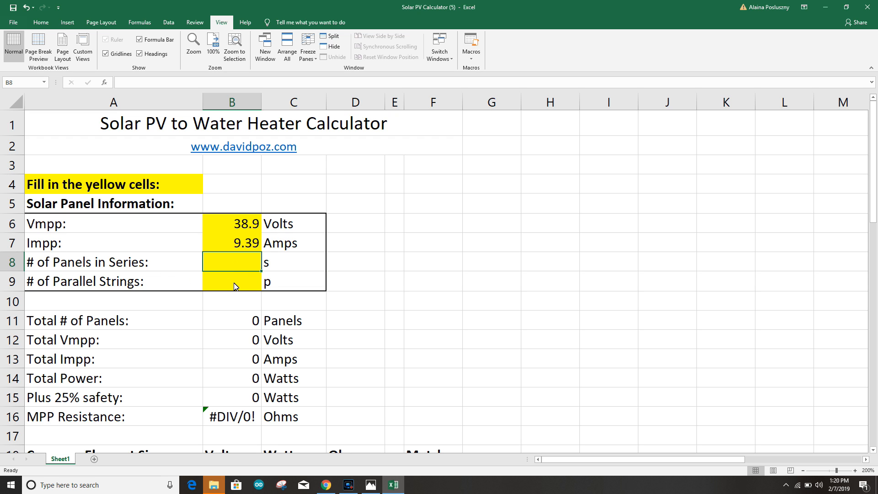
{"action": "left_click", "coordinate": [231, 281]}
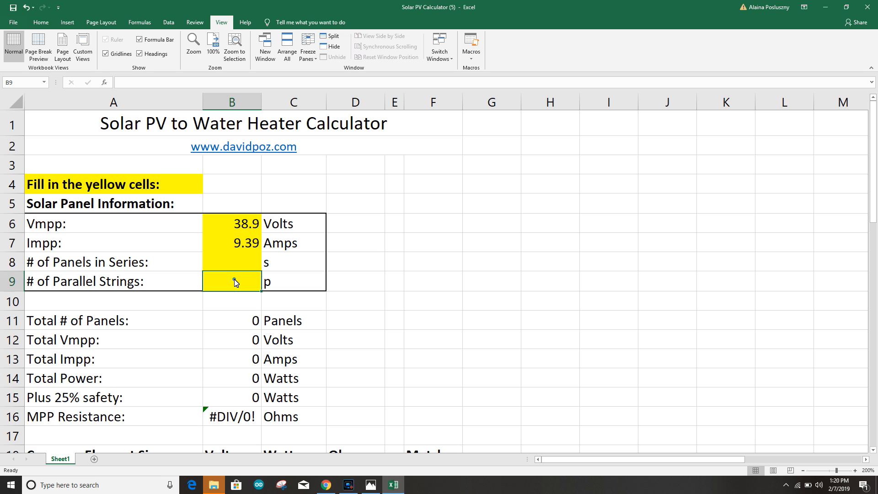
{"action": "left_click", "coordinate": [232, 261]}
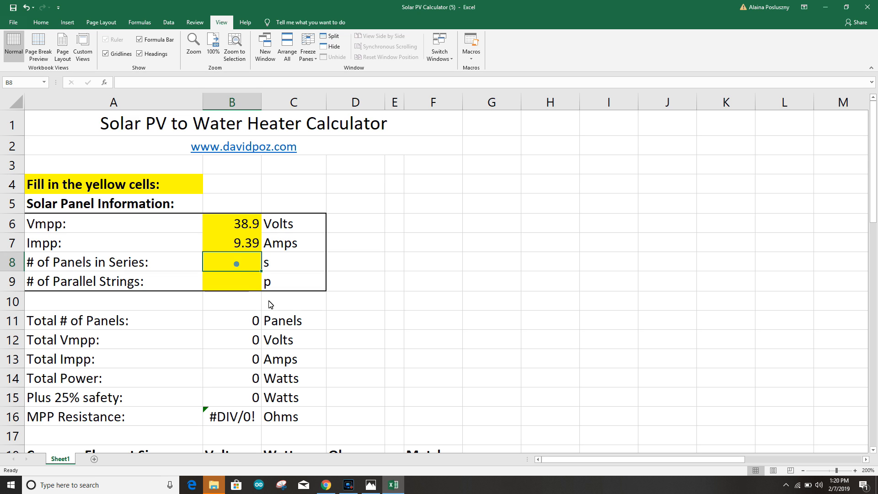
{"action": "type", "text": "1"}
{"action": "left_click", "coordinate": [231, 281]}
{"action": "type", "text": "3"}
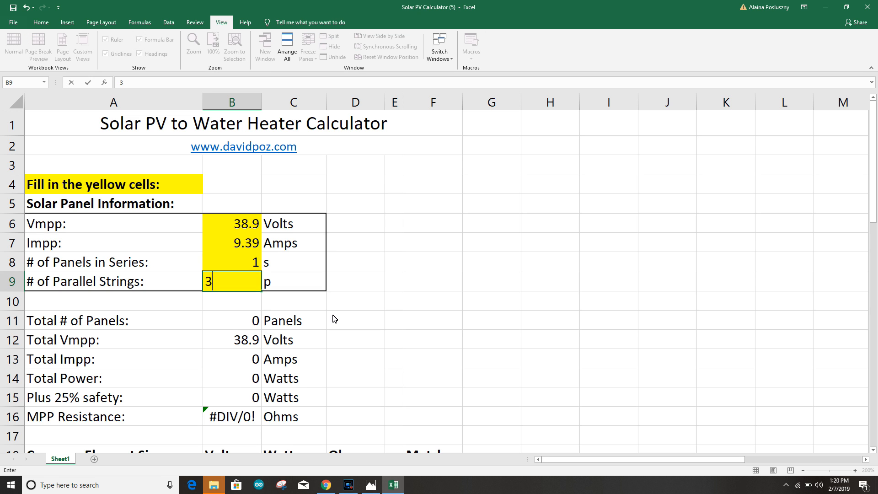
{"action": "key", "text": "Return"}
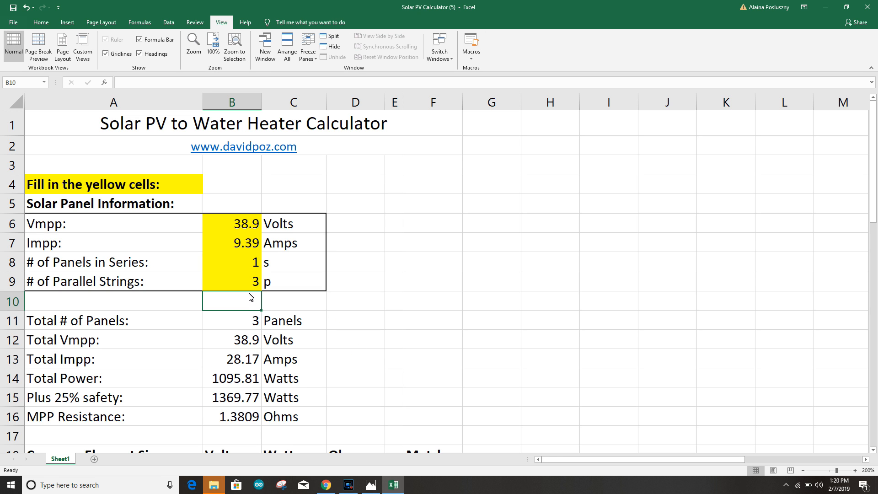
Review the inputs and the formulas behind Total # of Panels, Total Vmpp and Total Impp
{"action": "left_click", "coordinate": [231, 262]}
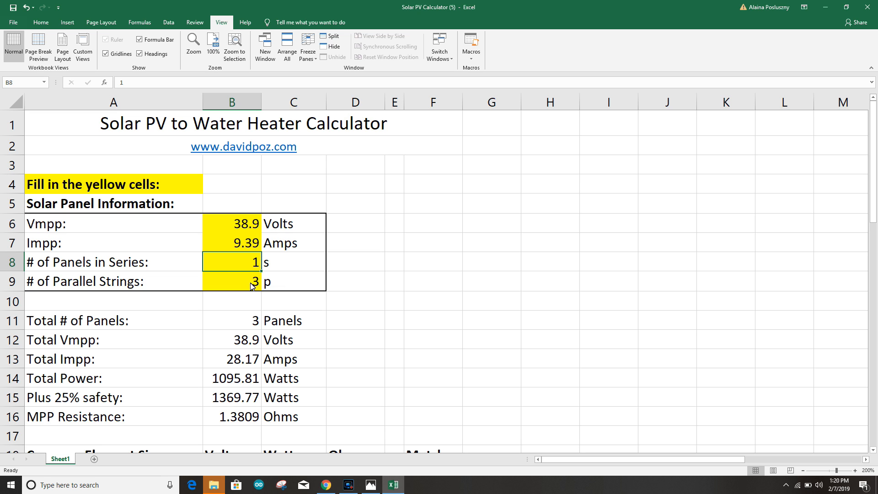
{"action": "left_click", "coordinate": [232, 280]}
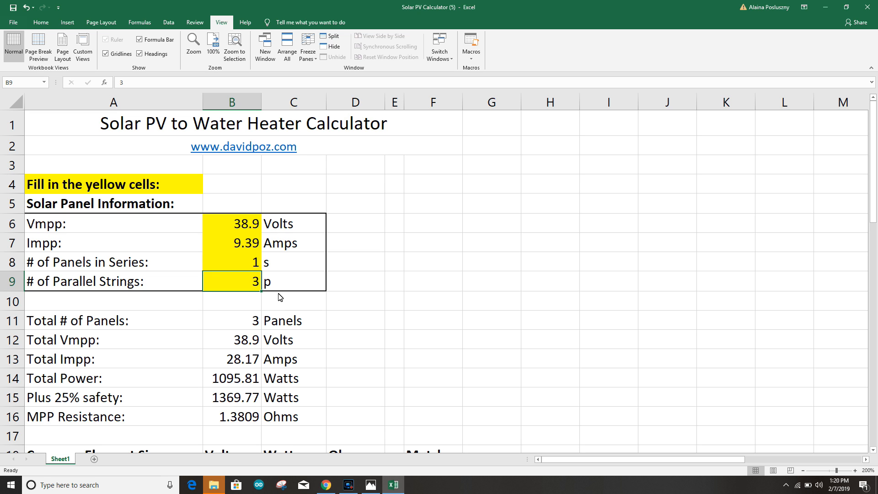
{"action": "left_click", "coordinate": [232, 321]}
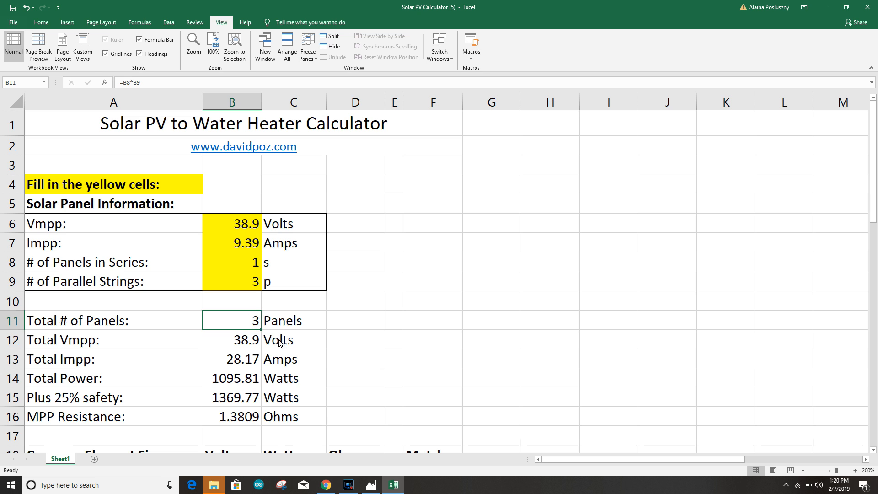
{"action": "left_click", "coordinate": [231, 339]}
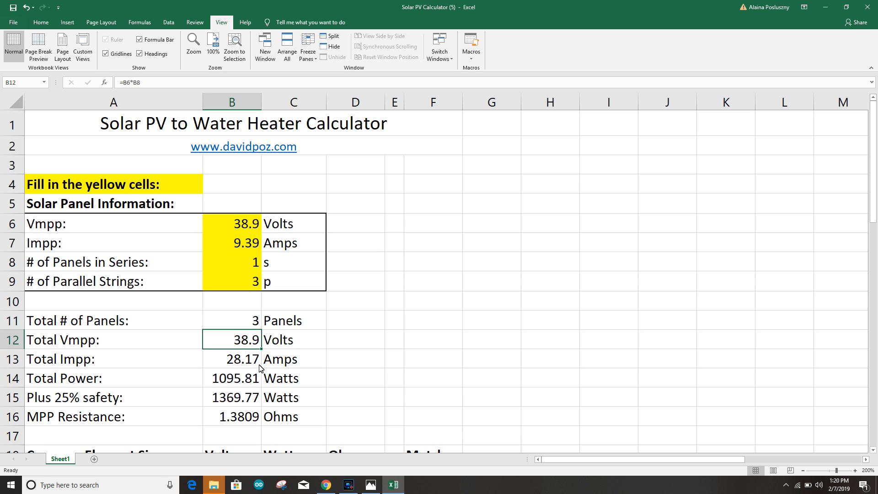
{"action": "left_click", "coordinate": [231, 359]}
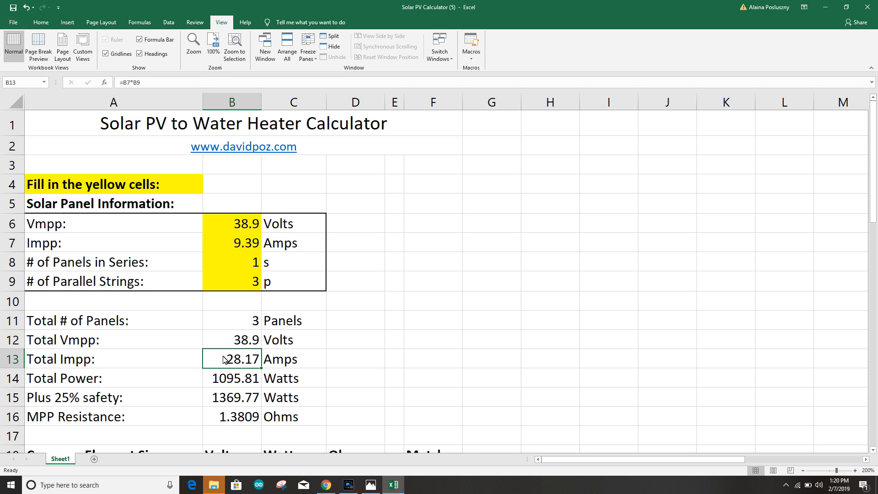
{"action": "mouse_move", "coordinate": [249, 373]}
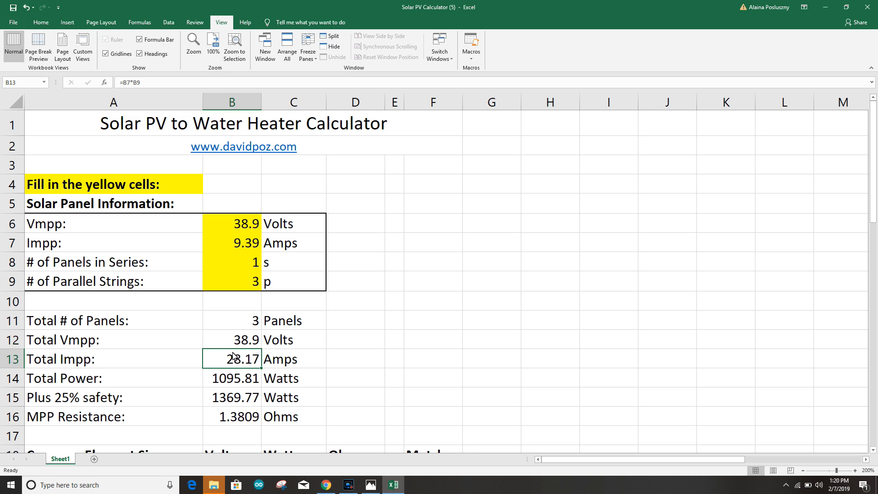
{"action": "mouse_move", "coordinate": [257, 363]}
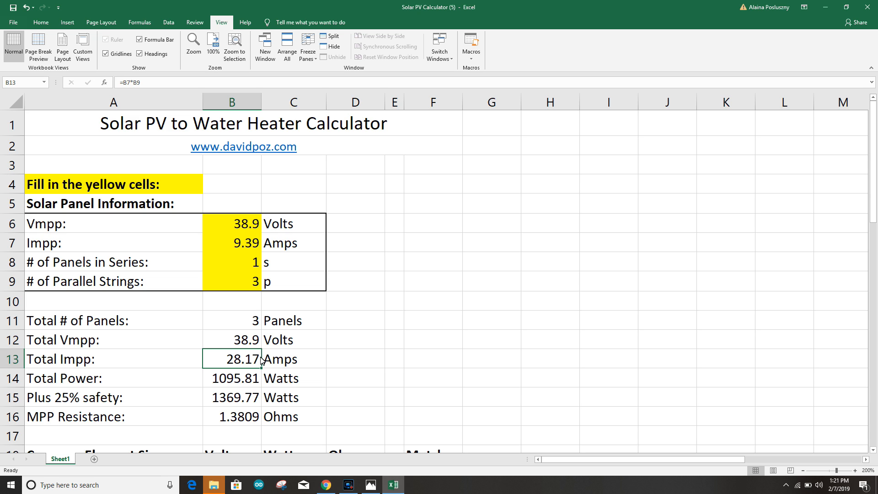
{"action": "mouse_move", "coordinate": [315, 364]}
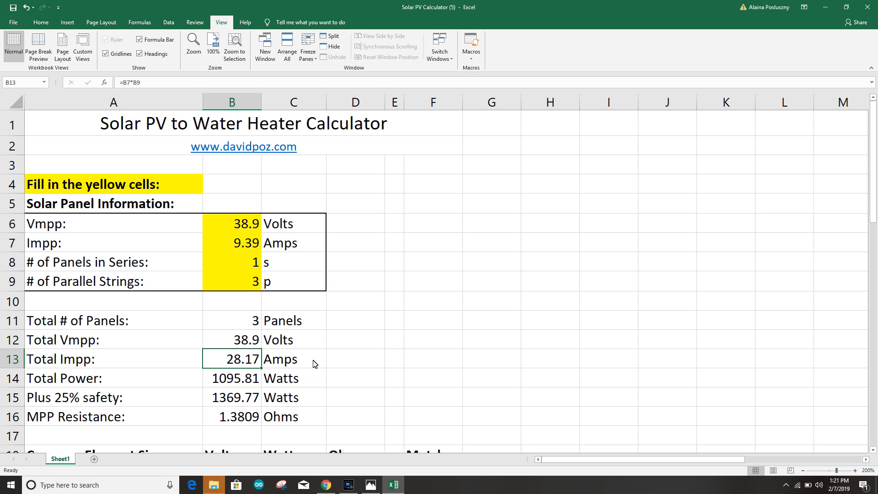
{"action": "mouse_move", "coordinate": [255, 363]}
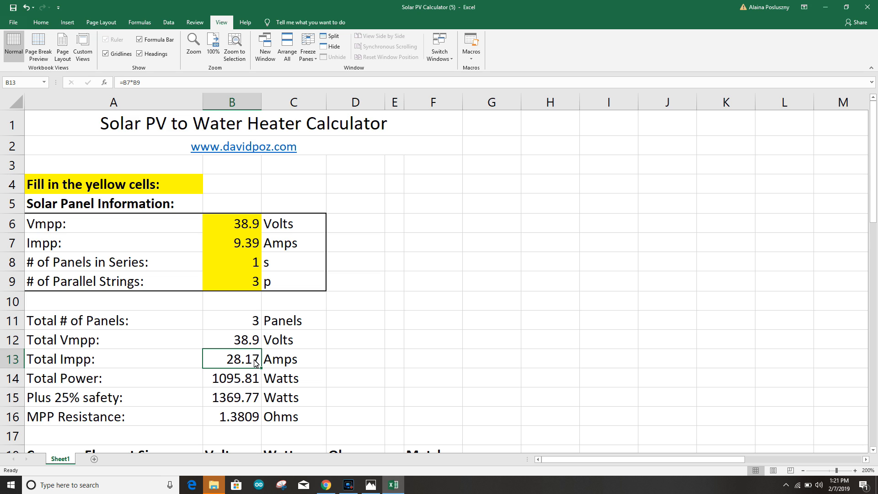
{"action": "mouse_move", "coordinate": [254, 364]}
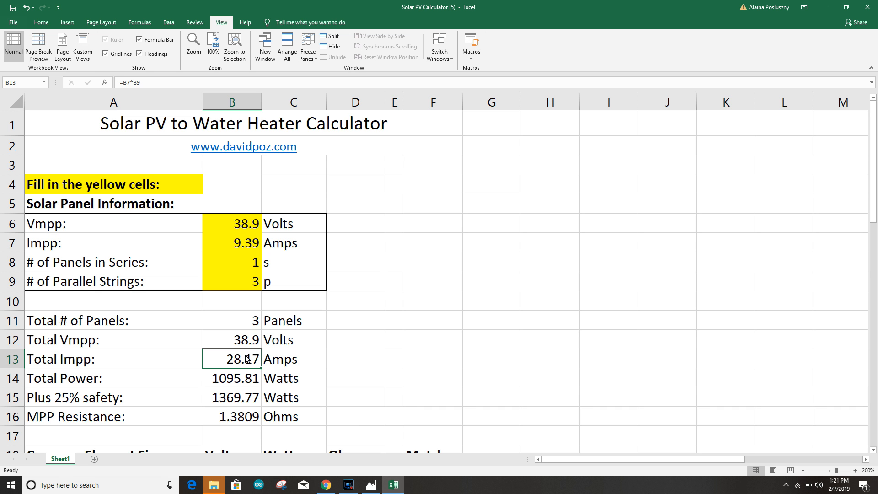
{"action": "scroll", "scroll_direction": "down", "scroll_amount": 3}
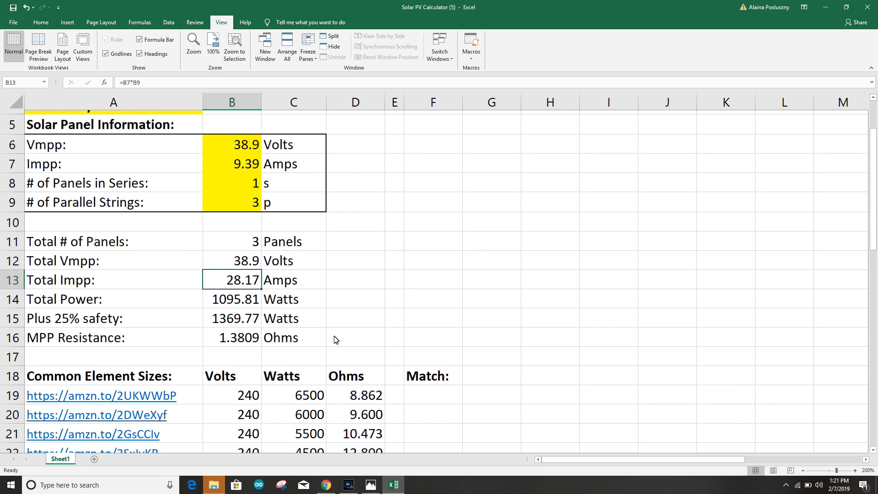
{"action": "scroll", "scroll_direction": "up", "scroll_amount": 3}
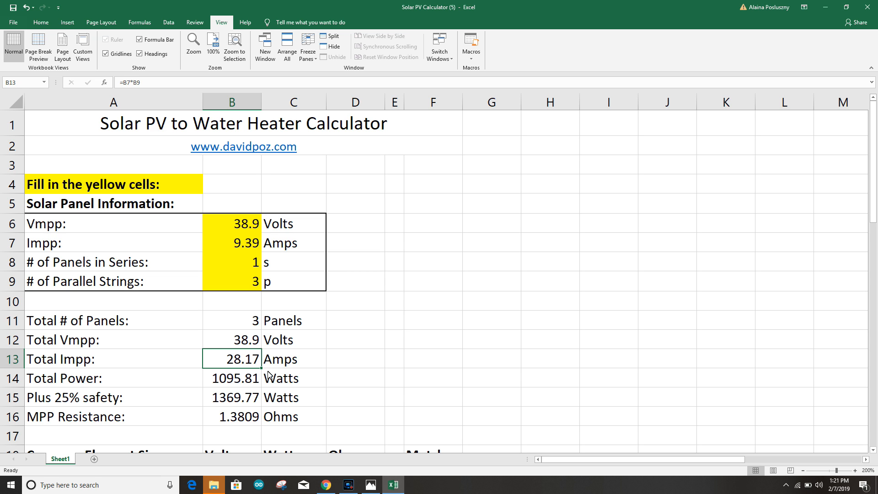
{"action": "mouse_move", "coordinate": [246, 384]}
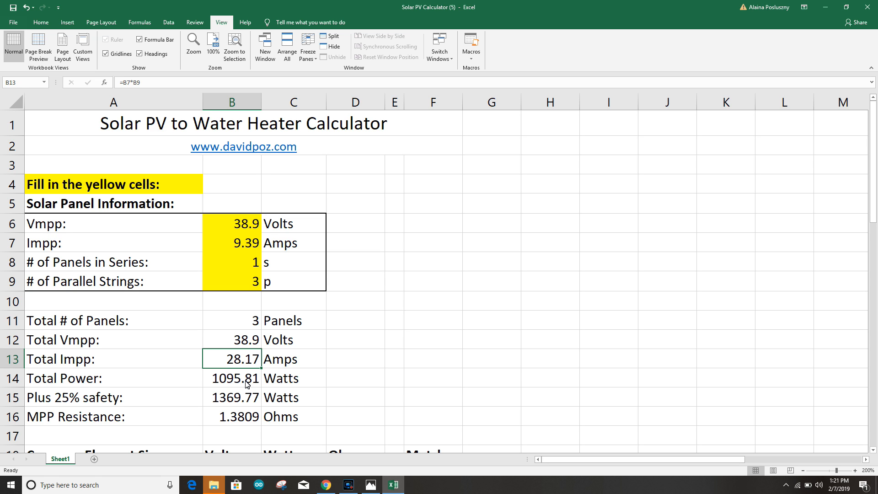
{"action": "scroll", "scroll_direction": "down", "scroll_amount": 3}
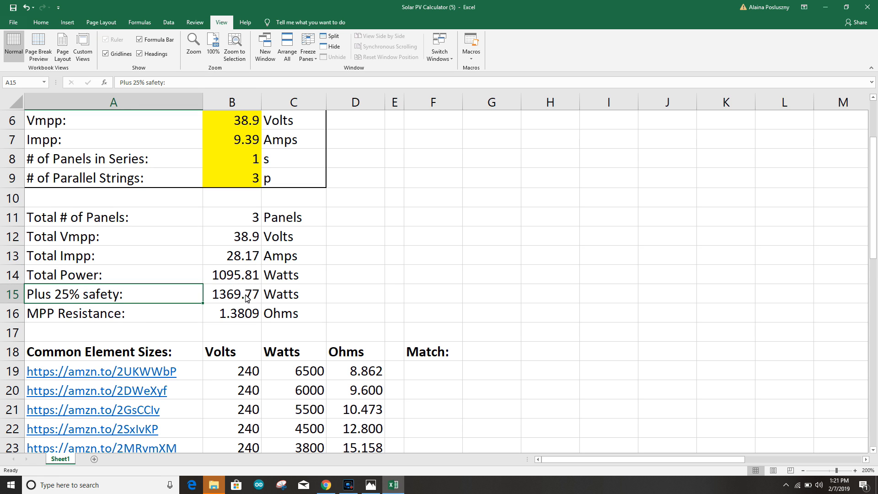
{"action": "mouse_move", "coordinate": [269, 305]}
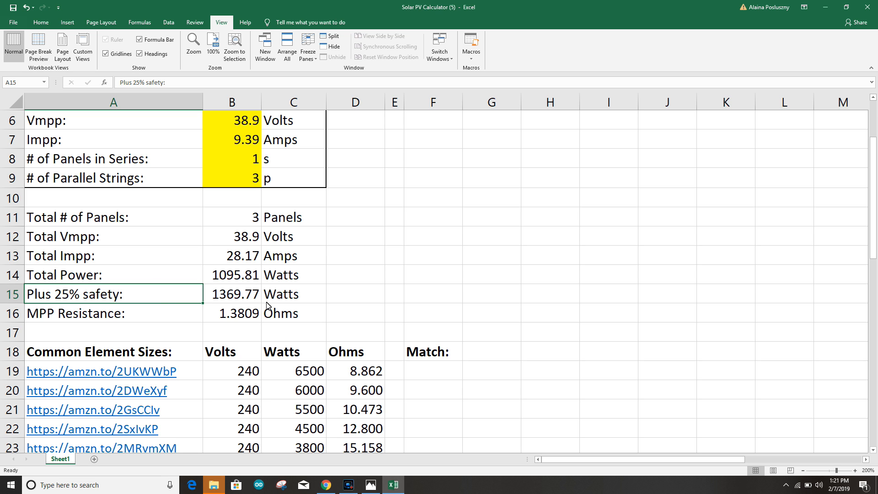
{"action": "mouse_move", "coordinate": [348, 275]}
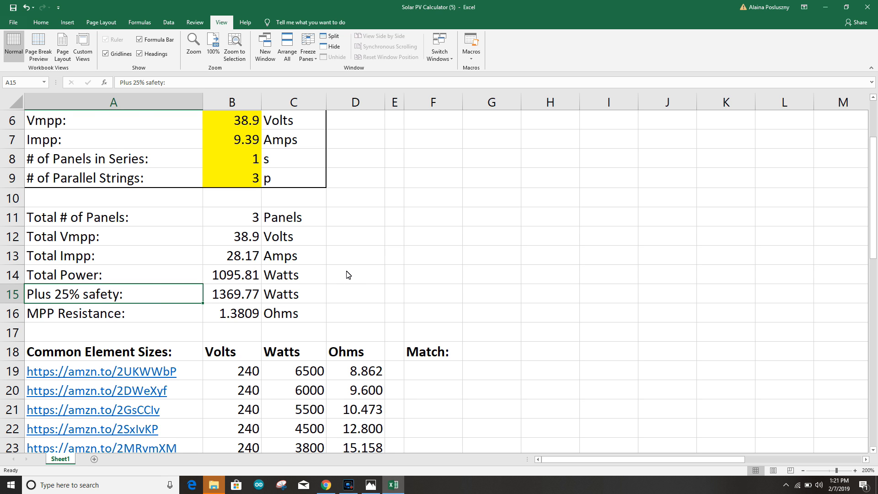
{"action": "scroll", "scroll_direction": "down", "scroll_amount": 3}
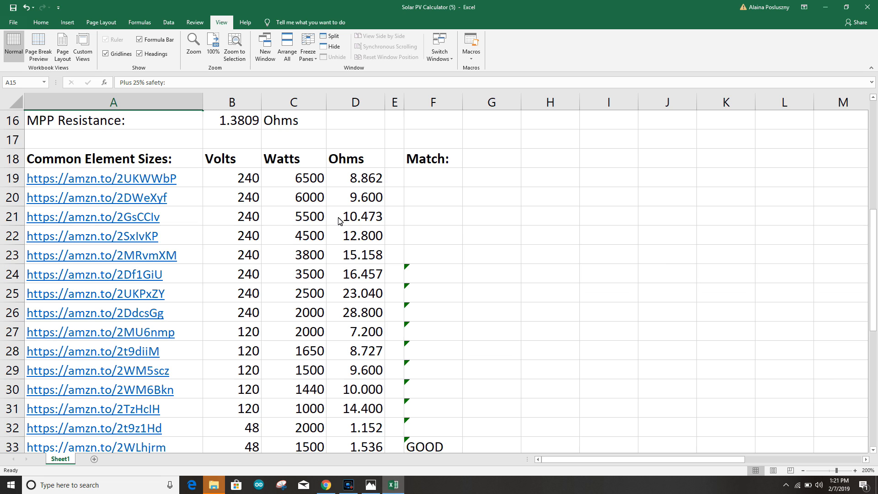
{"action": "scroll", "scroll_direction": "down", "scroll_amount": 3}
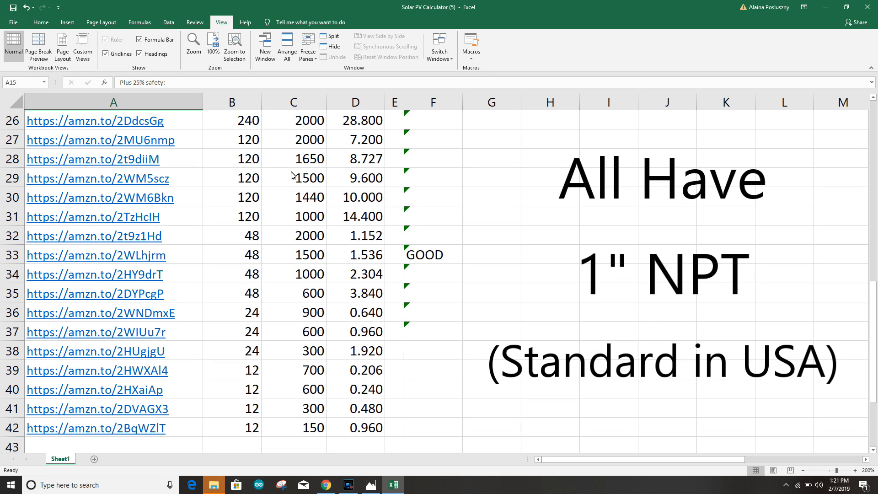
{"action": "scroll", "scroll_direction": "down", "scroll_amount": 3}
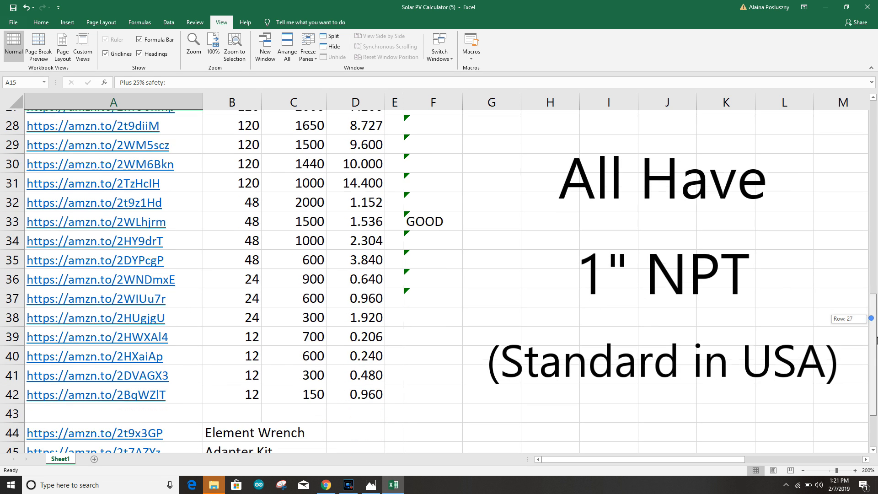
{"action": "scroll", "scroll_direction": "down", "scroll_amount": 3}
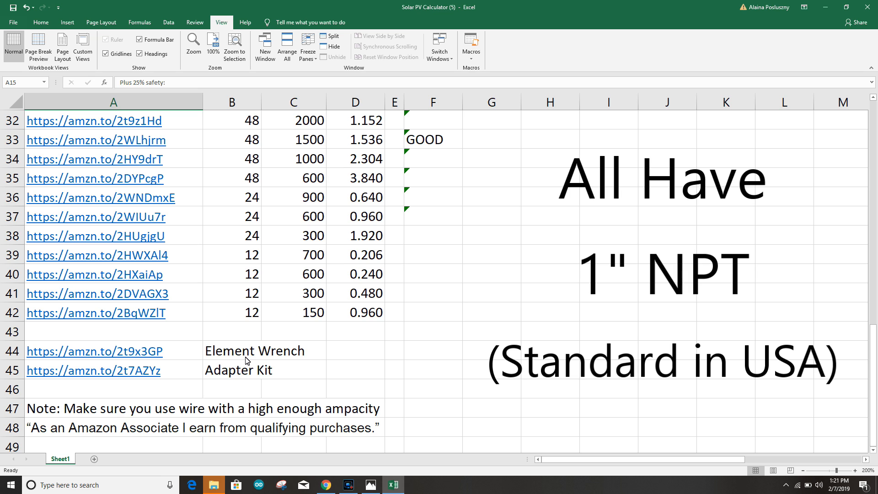
{"action": "mouse_move", "coordinate": [159, 433]}
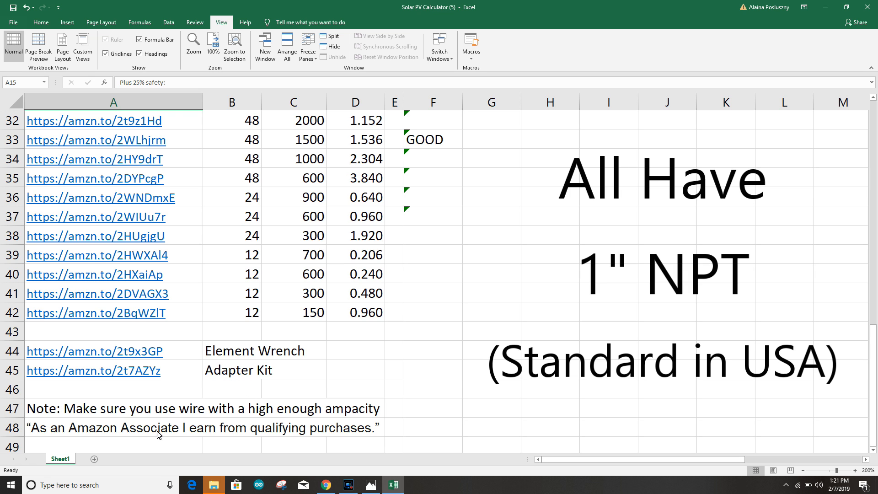
{"action": "left_click", "coordinate": [112, 427]}
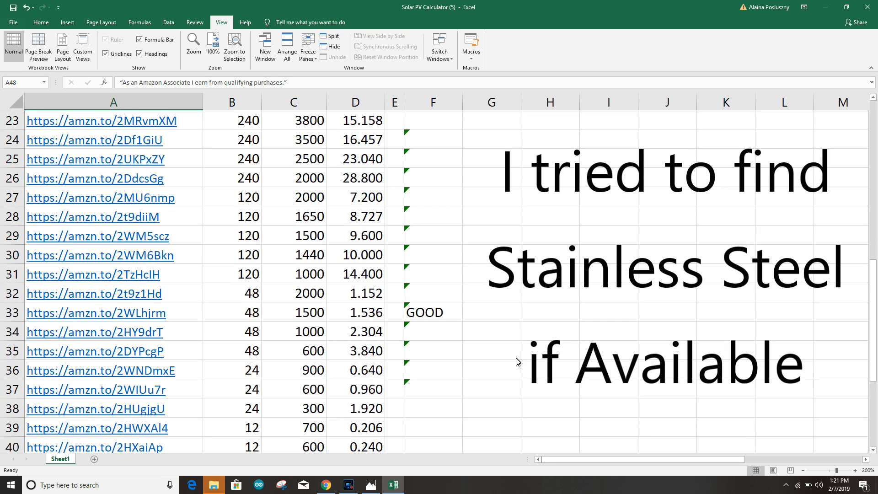
{"action": "mouse_move", "coordinate": [335, 343]}
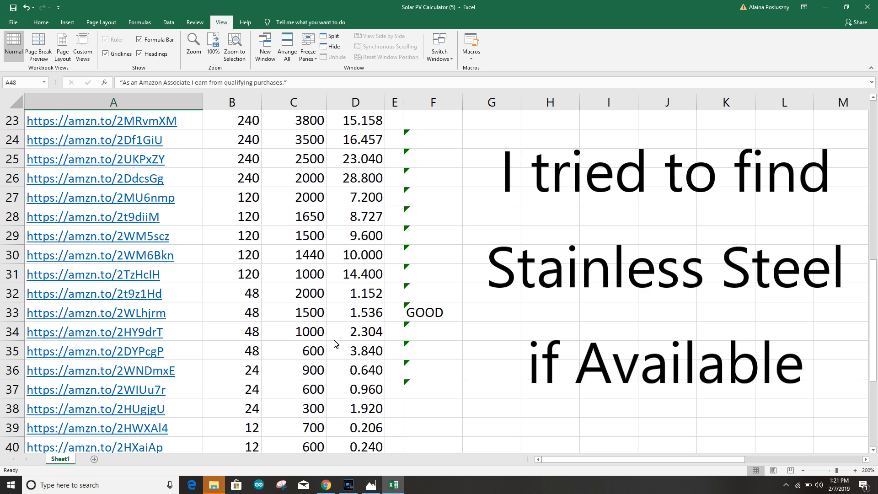
{"action": "mouse_move", "coordinate": [134, 314]}
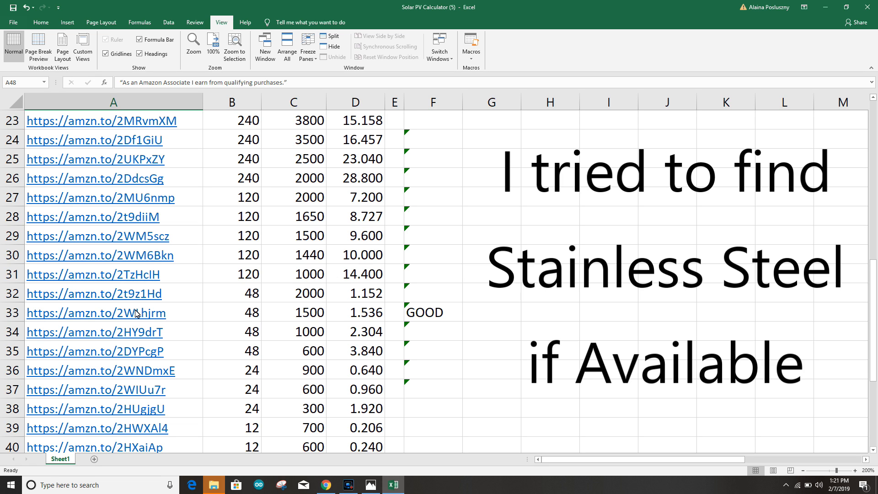
{"action": "mouse_move", "coordinate": [351, 314]}
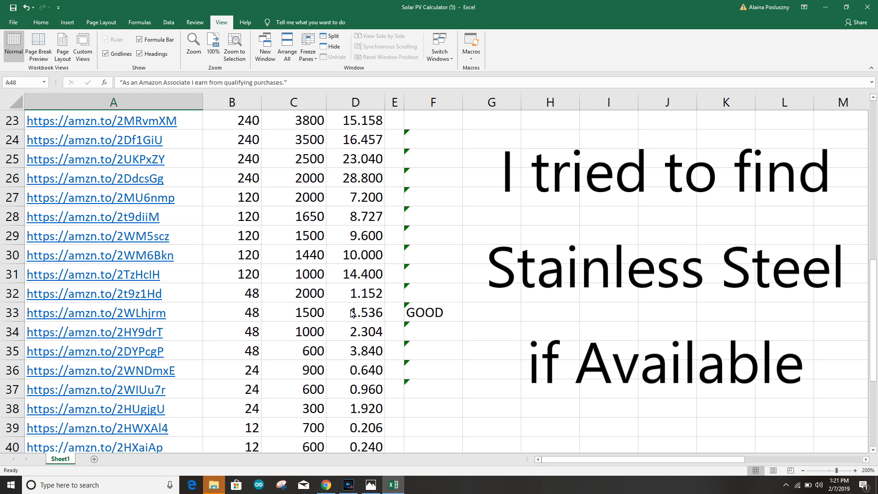
Check the GOOD 48 V 1500 W element's values and follow its shopping link to the product page
{"action": "left_click", "coordinate": [232, 312]}
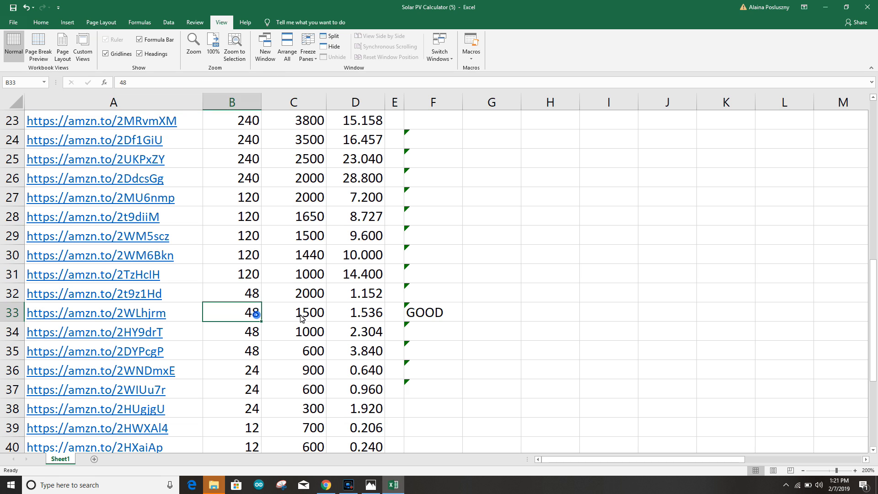
{"action": "left_click", "coordinate": [292, 313]}
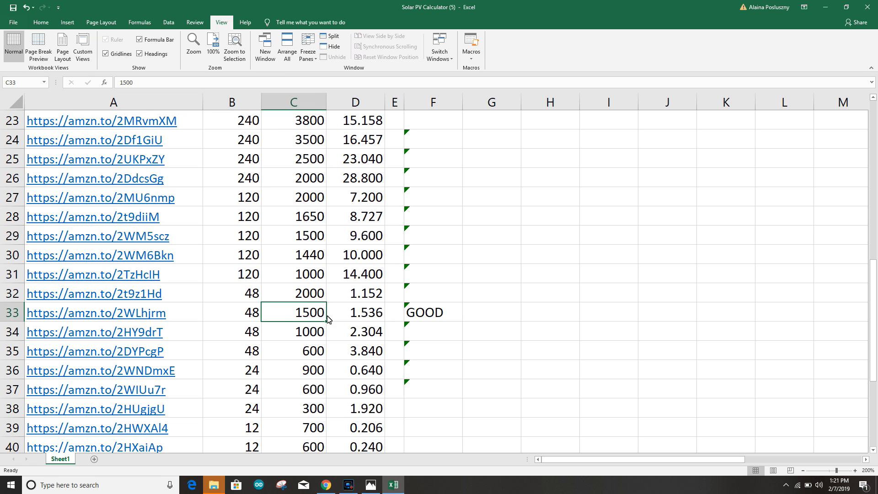
{"action": "mouse_move", "coordinate": [400, 316]}
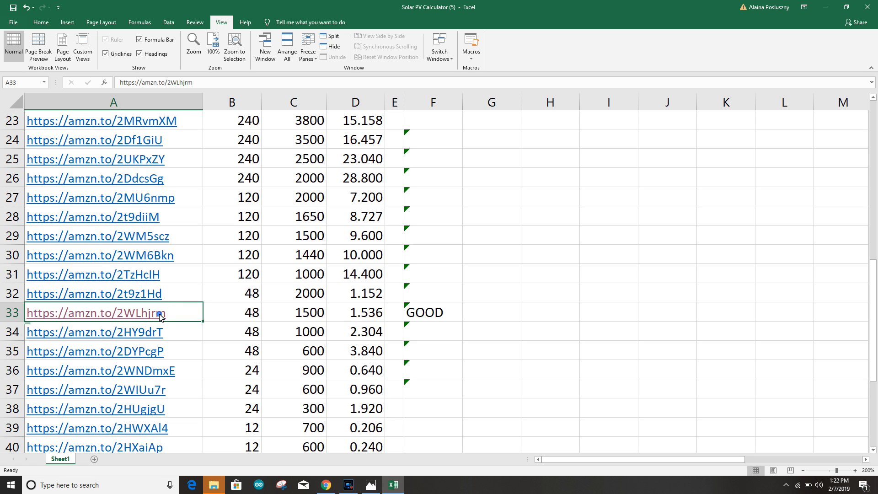
{"action": "mouse_move", "coordinate": [171, 340]}
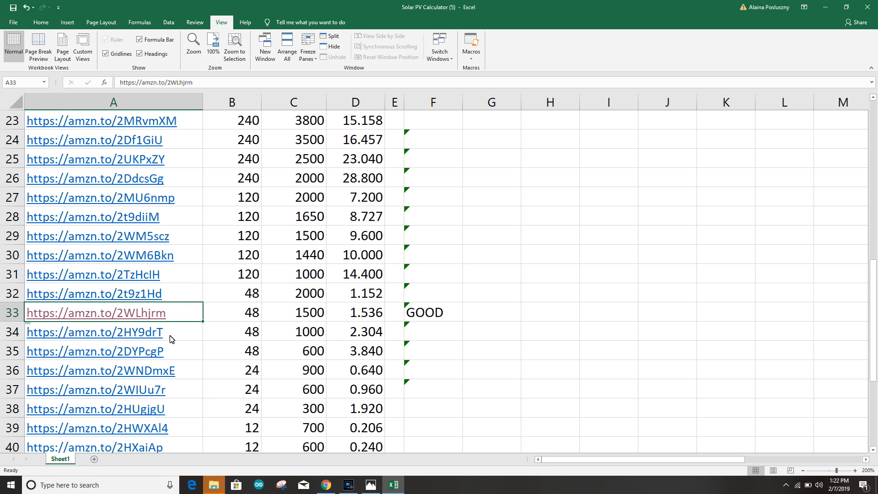
{"action": "mouse_move", "coordinate": [153, 371]}
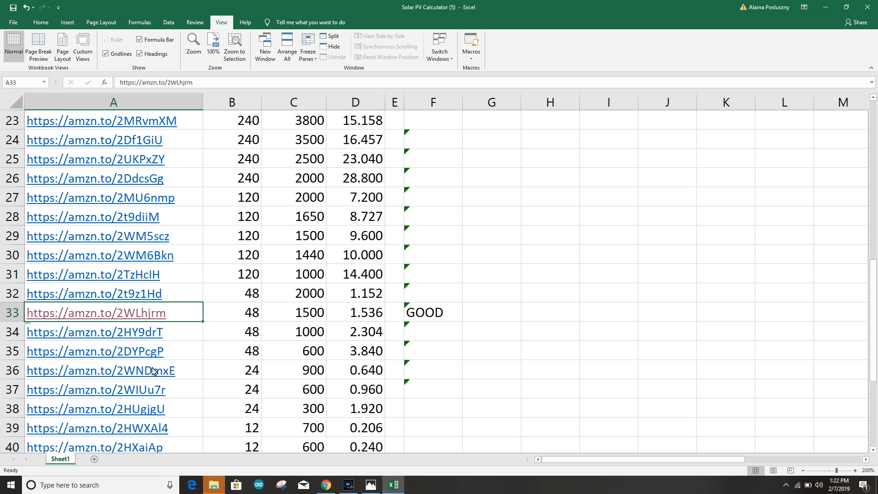
{"action": "left_click", "coordinate": [101, 313]}
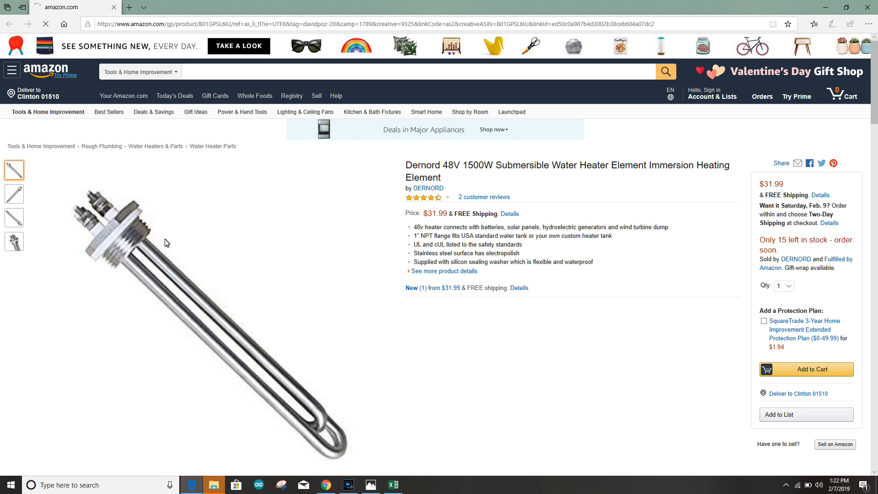
{"action": "mouse_move", "coordinate": [300, 248]}
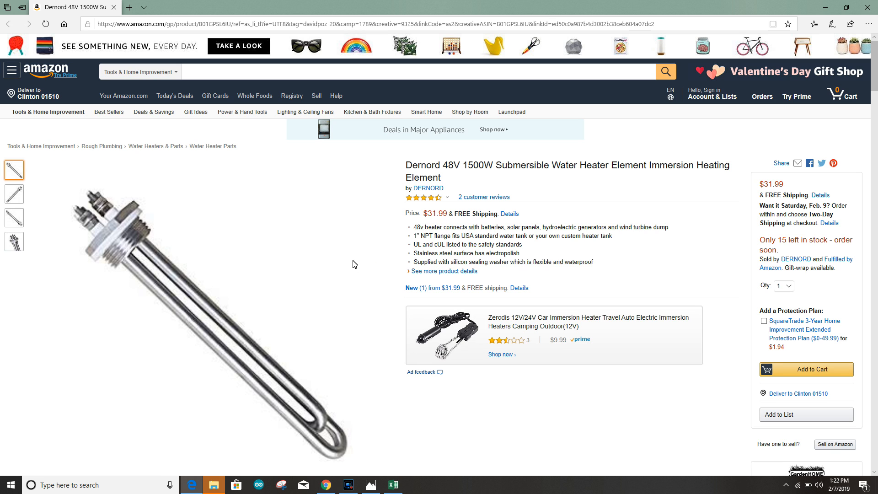
Zoom into the Dernord element's threaded flange photo, then return to the Excel calculator
{"action": "left_click", "coordinate": [713, 96]}
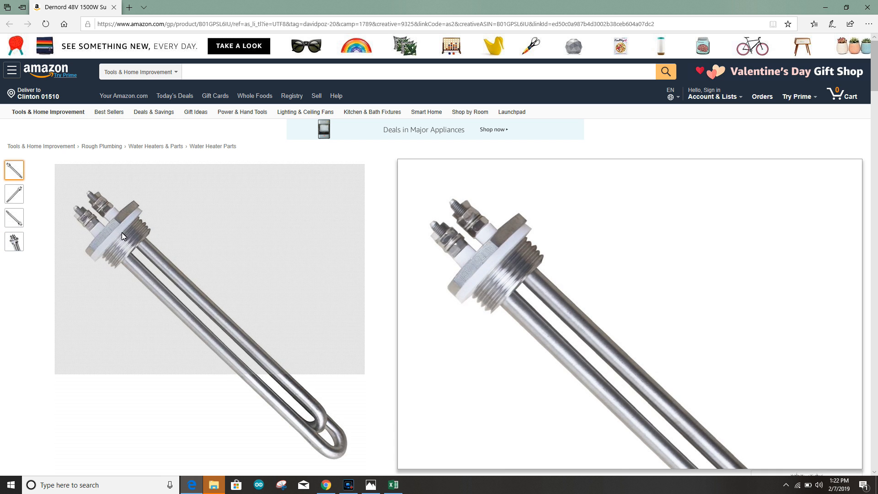
{"action": "mouse_move", "coordinate": [211, 342]}
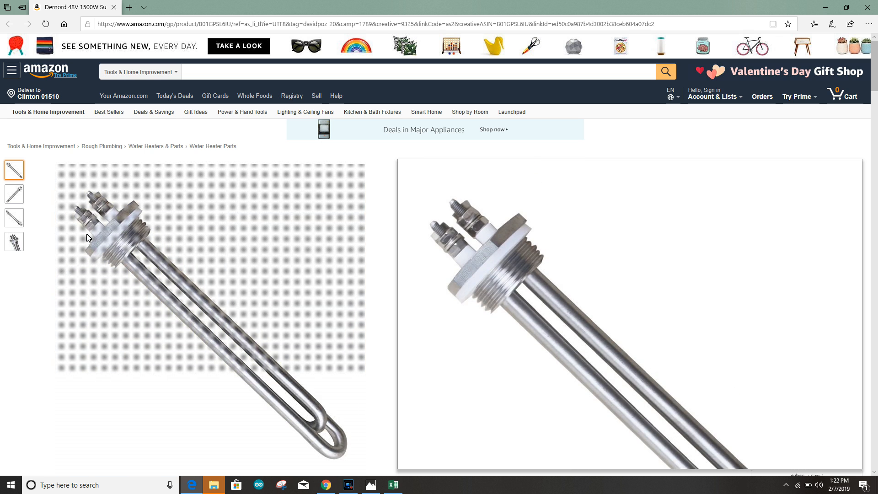
{"action": "mouse_move", "coordinate": [333, 255]}
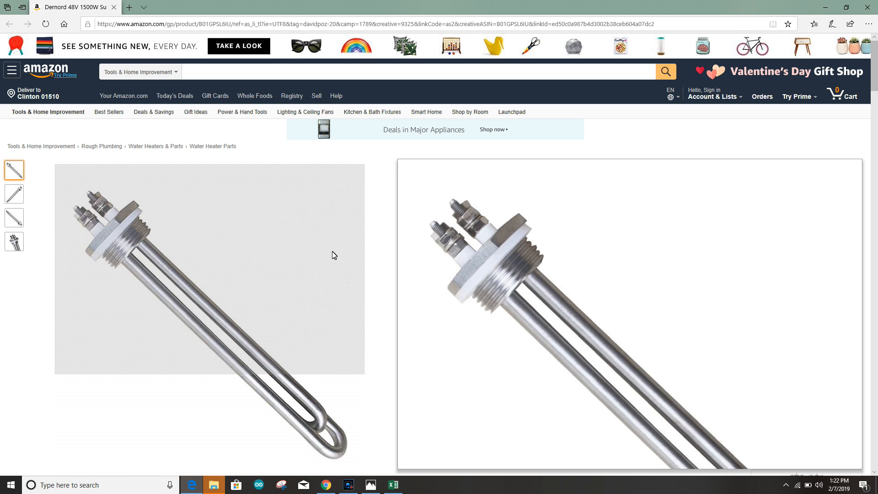
{"action": "mouse_move", "coordinate": [297, 303]}
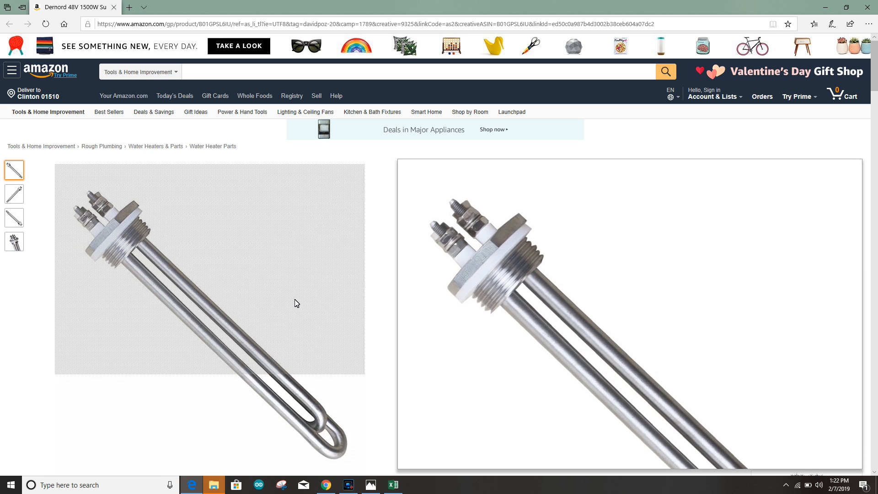
{"action": "left_click", "coordinate": [392, 485]}
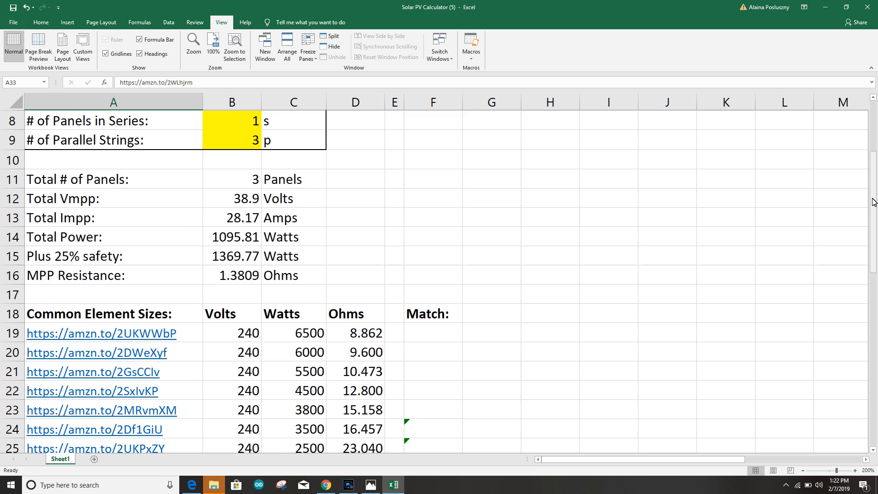
Enter 3 panels in series and 1 parallel string, giving 116.7 volts and 12.4281 ohms
{"action": "scroll", "scroll_direction": "up", "scroll_amount": 3}
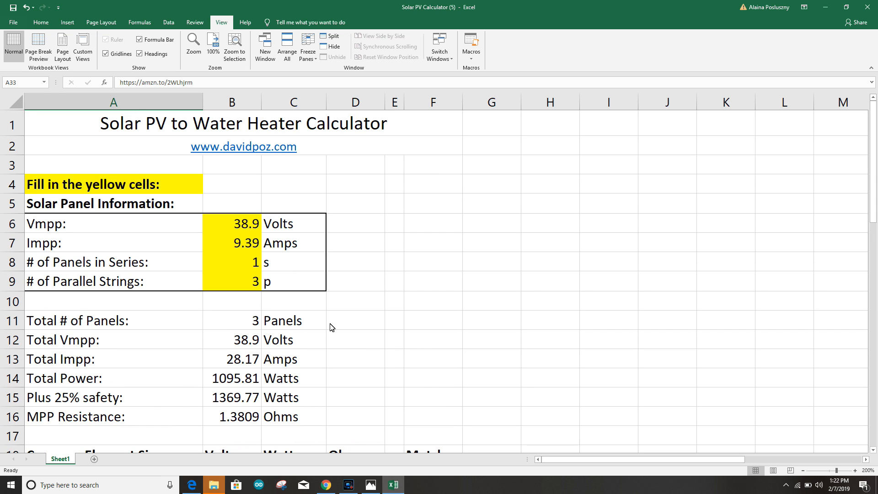
{"action": "left_click", "coordinate": [231, 261]}
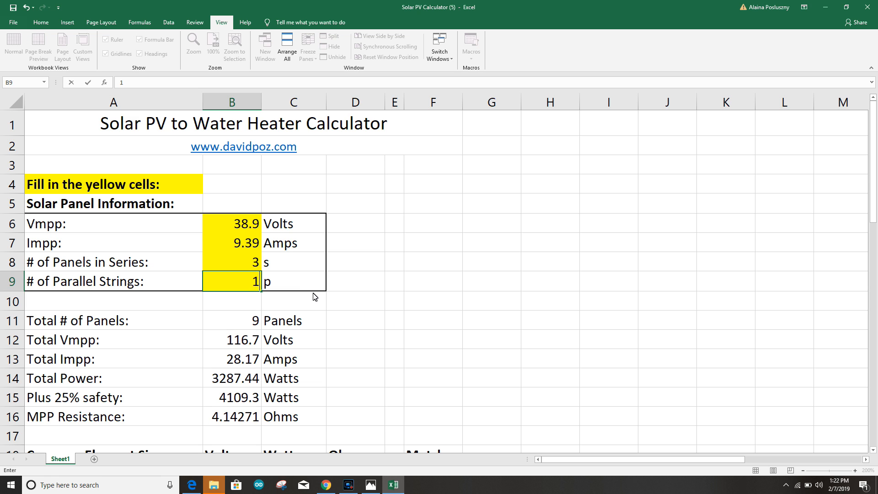
{"action": "key", "text": "Return"}
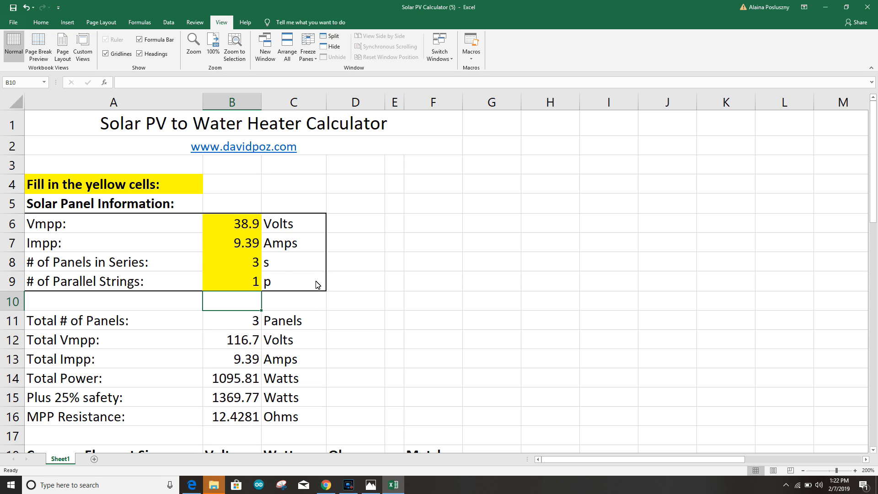
{"action": "mouse_move", "coordinate": [249, 269]}
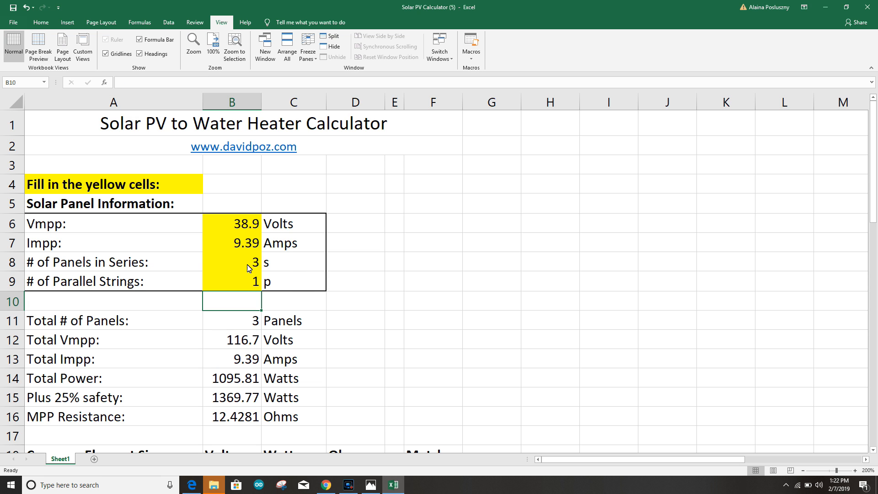
{"action": "mouse_move", "coordinate": [292, 306]}
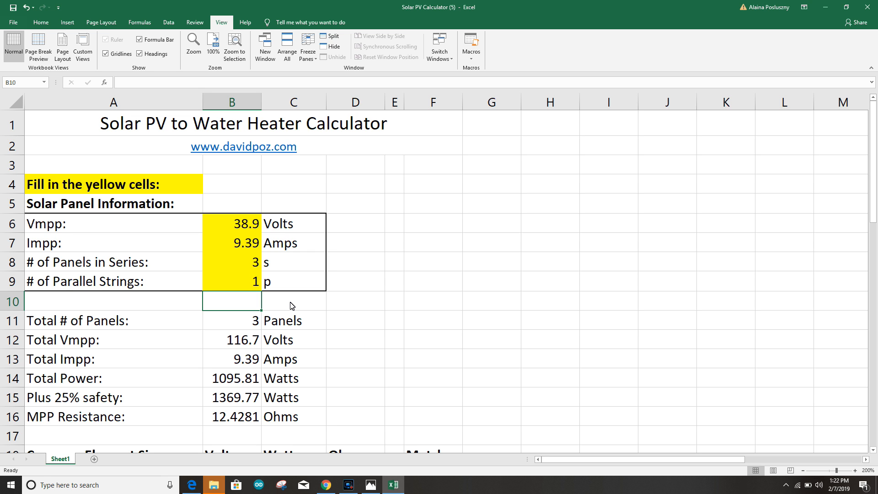
{"action": "mouse_move", "coordinate": [393, 332]}
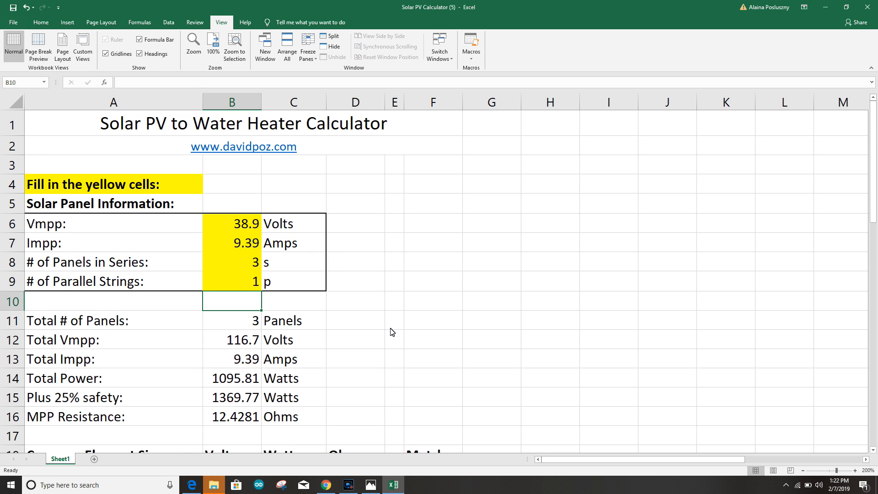
Inspect the Match IF/AND formula and the 4500 W wattage among the 240 V elements marked GOOD
{"action": "scroll", "scroll_direction": "down", "scroll_amount": 3}
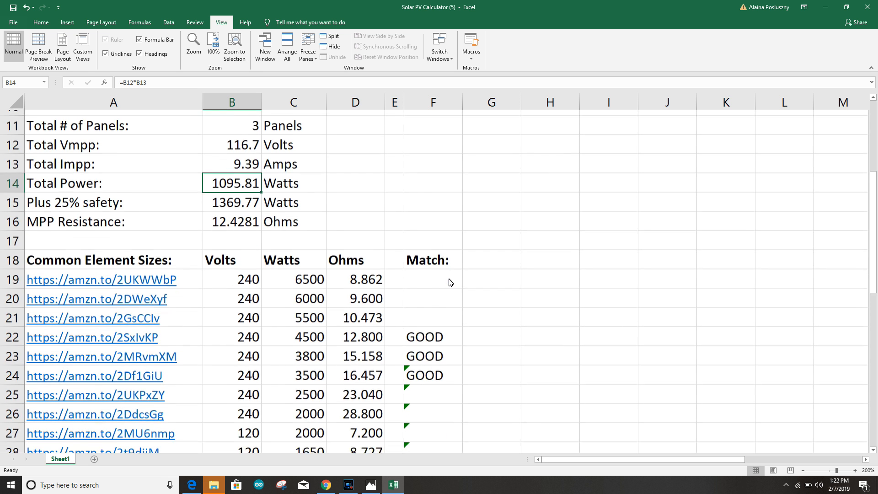
{"action": "scroll", "scroll_direction": "down", "scroll_amount": 3}
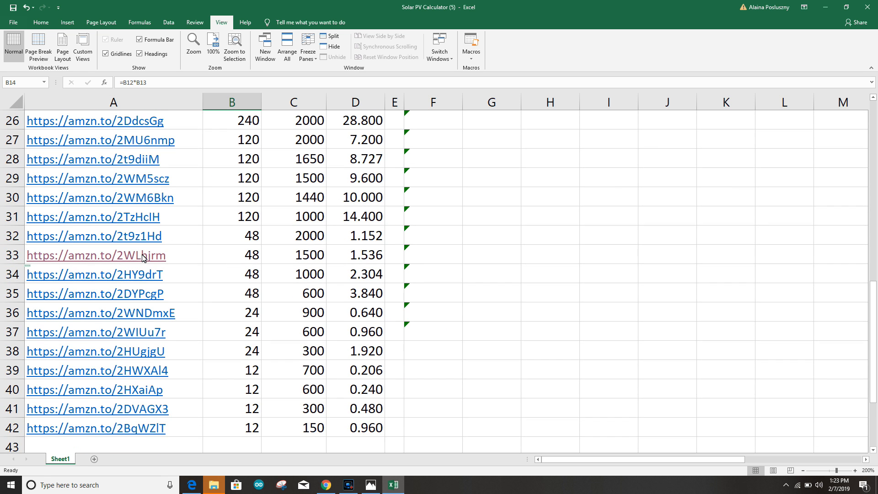
{"action": "scroll", "scroll_direction": "up", "scroll_amount": 3}
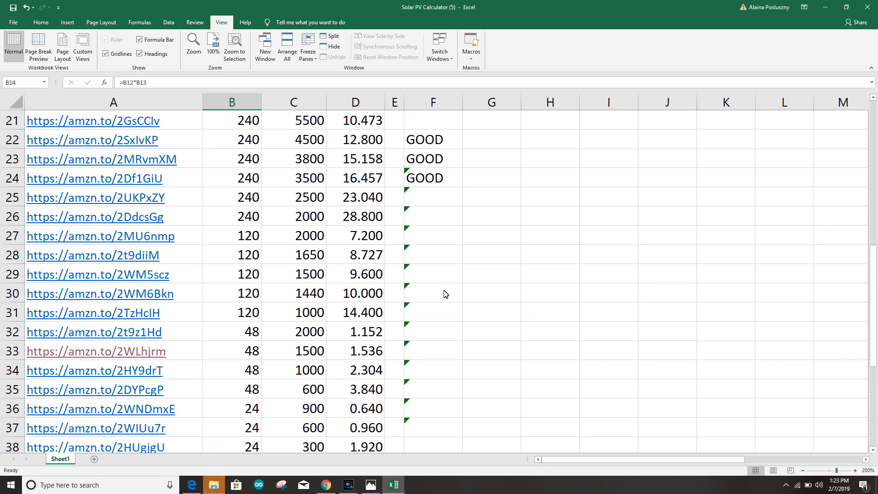
{"action": "scroll", "scroll_direction": "up", "scroll_amount": 3}
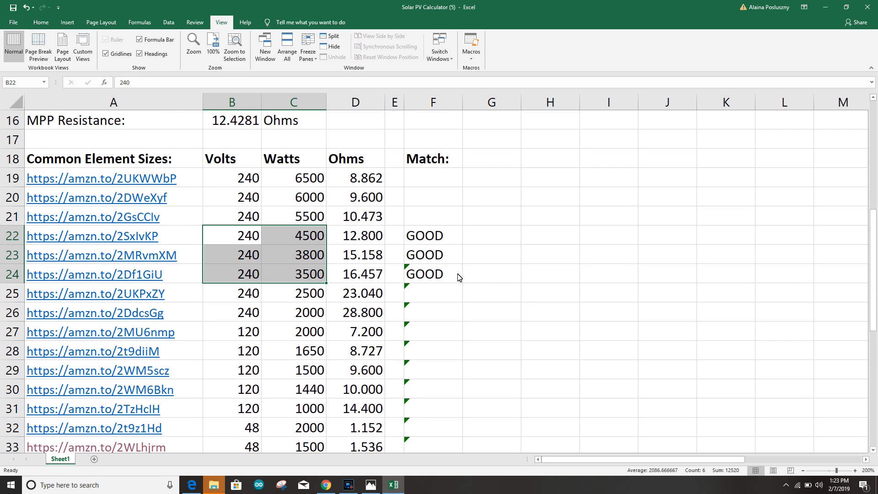
{"action": "left_click", "coordinate": [433, 274]}
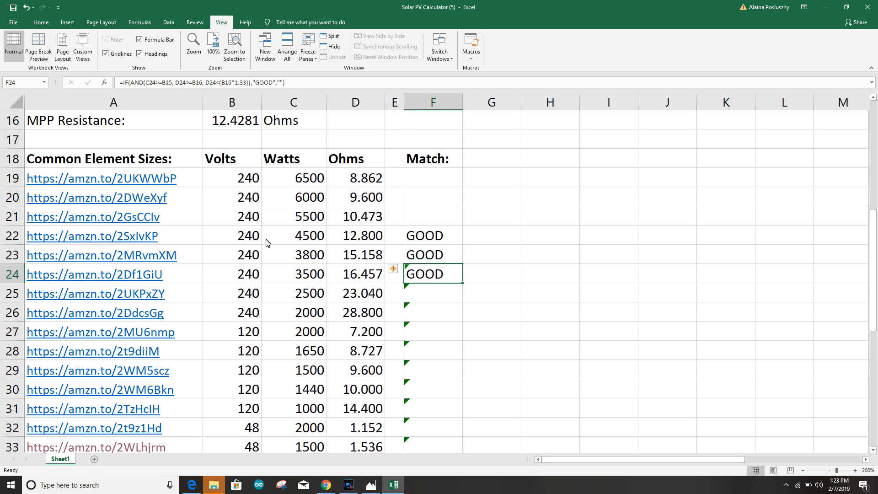
{"action": "left_click", "coordinate": [293, 235]}
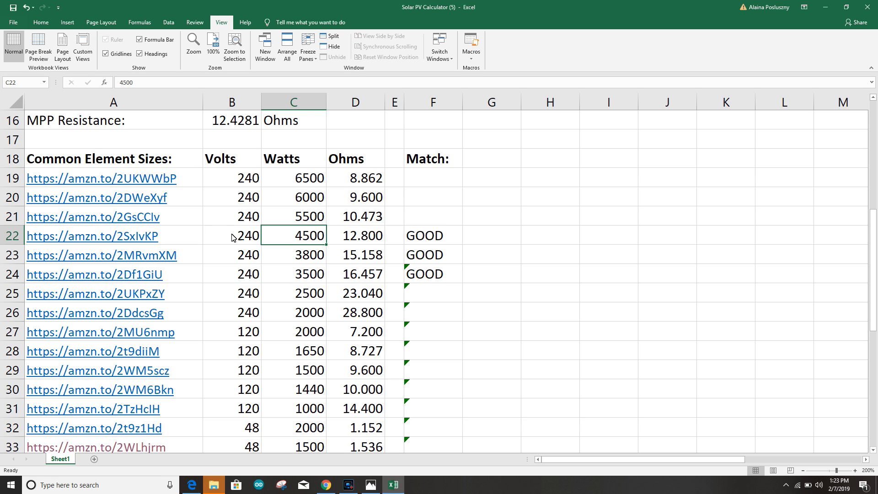
{"action": "mouse_move", "coordinate": [357, 241]}
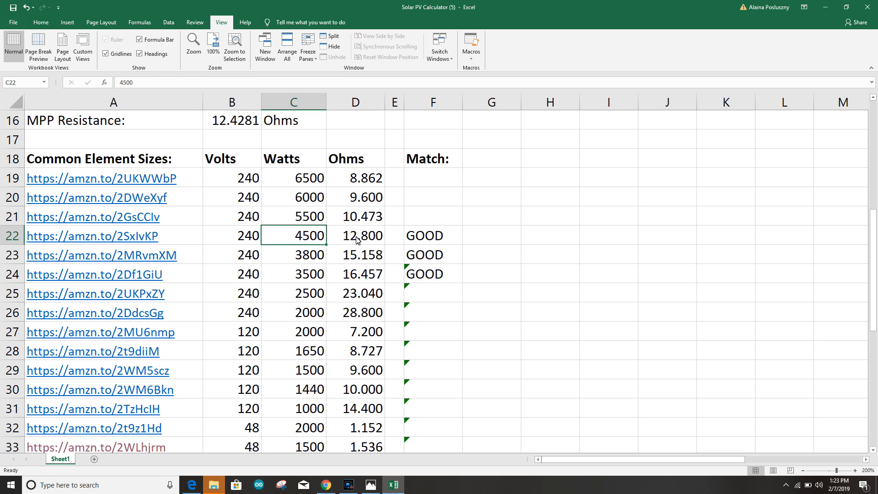
{"action": "mouse_move", "coordinate": [316, 246]}
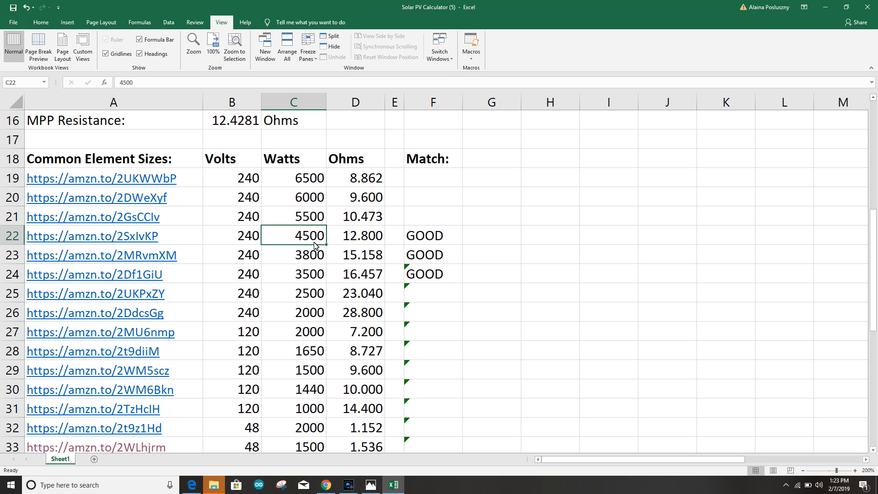
{"action": "mouse_move", "coordinate": [296, 246]}
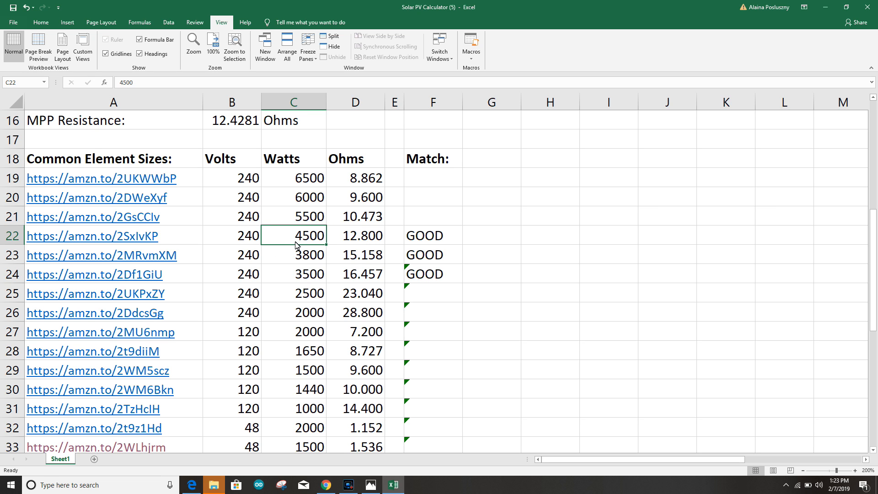
{"action": "mouse_move", "coordinate": [443, 367]}
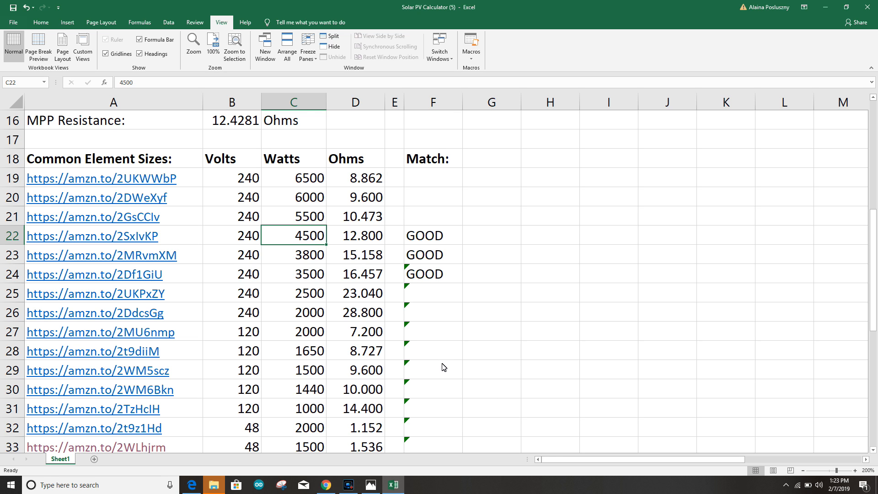
{"action": "mouse_move", "coordinate": [300, 264]}
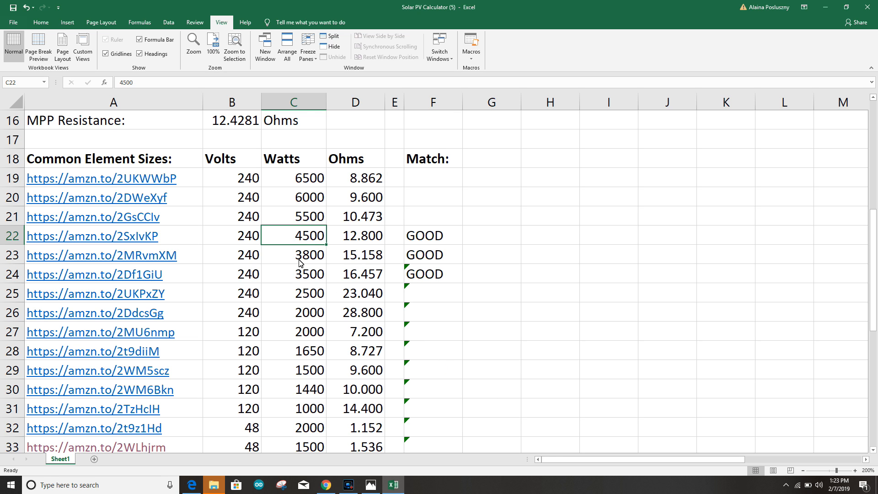
{"action": "scroll", "scroll_direction": "up", "scroll_amount": 3}
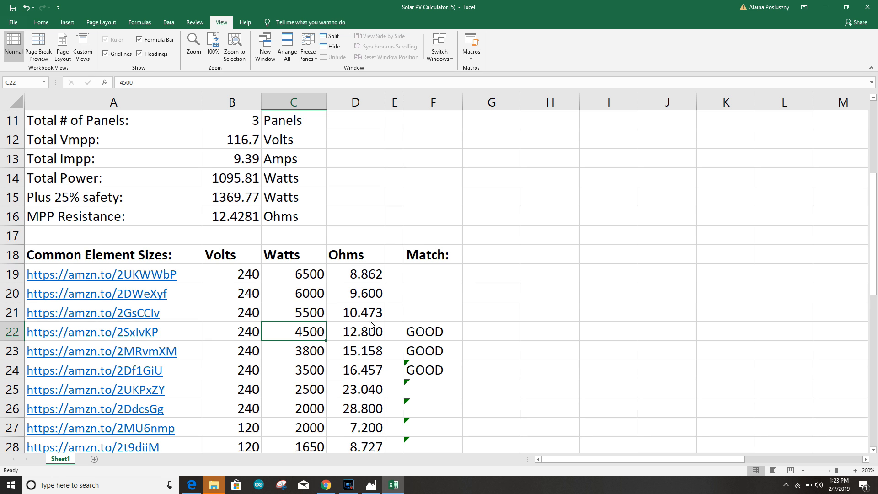
{"action": "scroll", "scroll_direction": "up", "scroll_amount": 3}
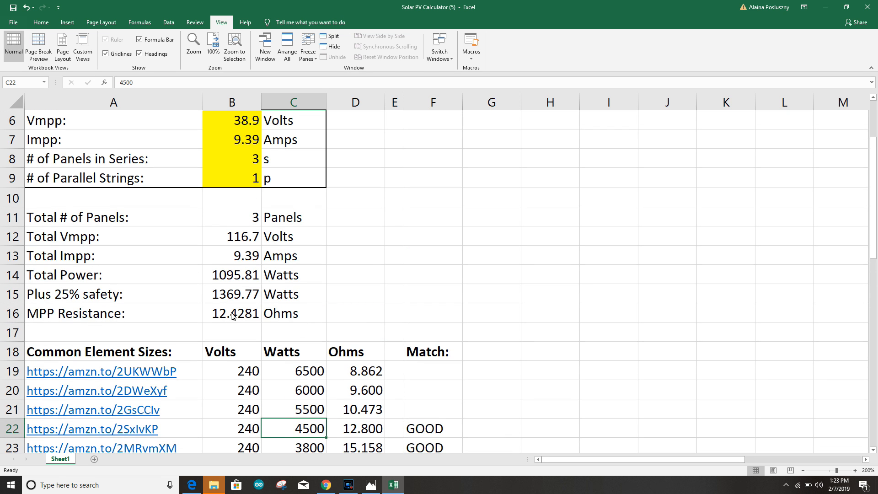
{"action": "left_click", "coordinate": [232, 313]}
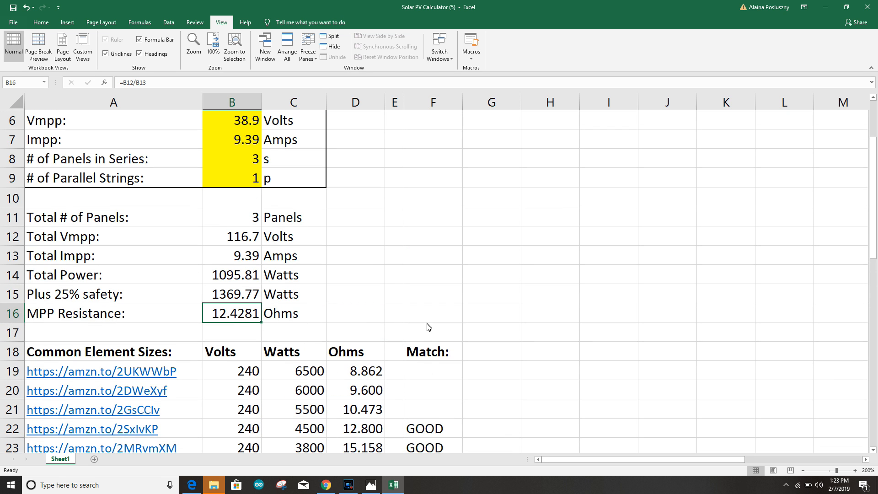
{"action": "scroll", "scroll_direction": "up", "scroll_amount": 3}
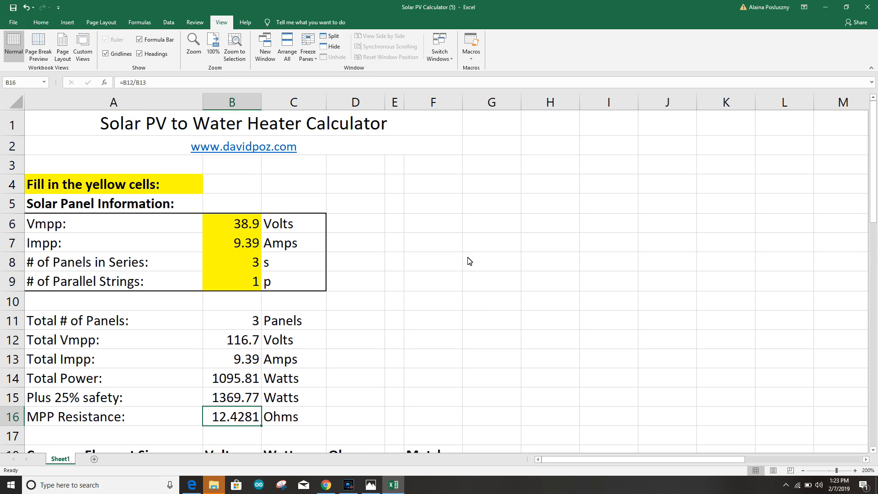
{"action": "mouse_move", "coordinate": [443, 249]}
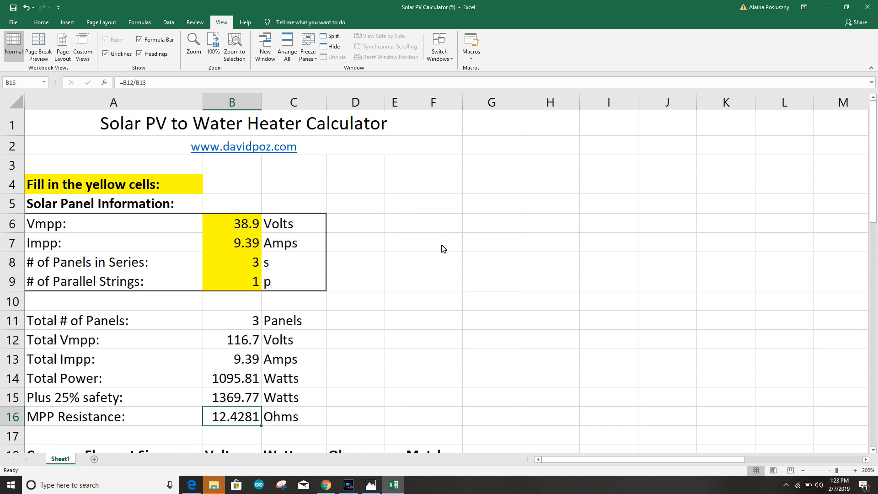
{"action": "scroll", "scroll_direction": "down", "scroll_amount": 3}
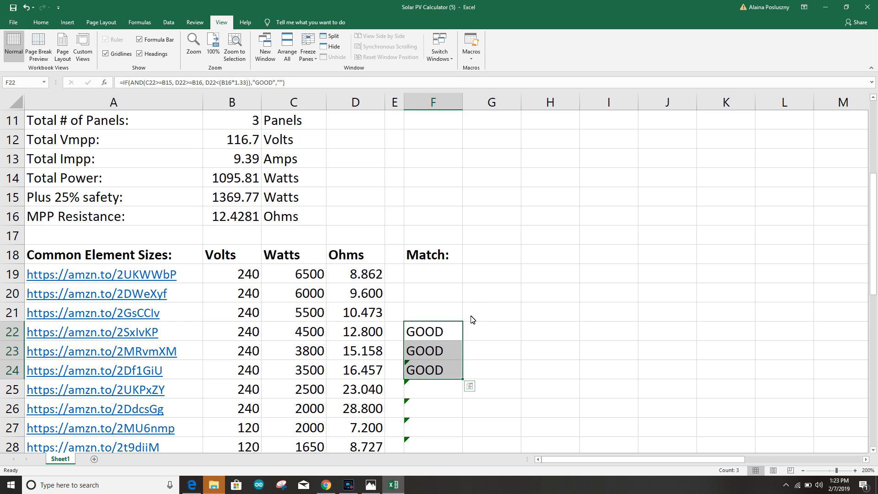
{"action": "mouse_move", "coordinate": [486, 314]}
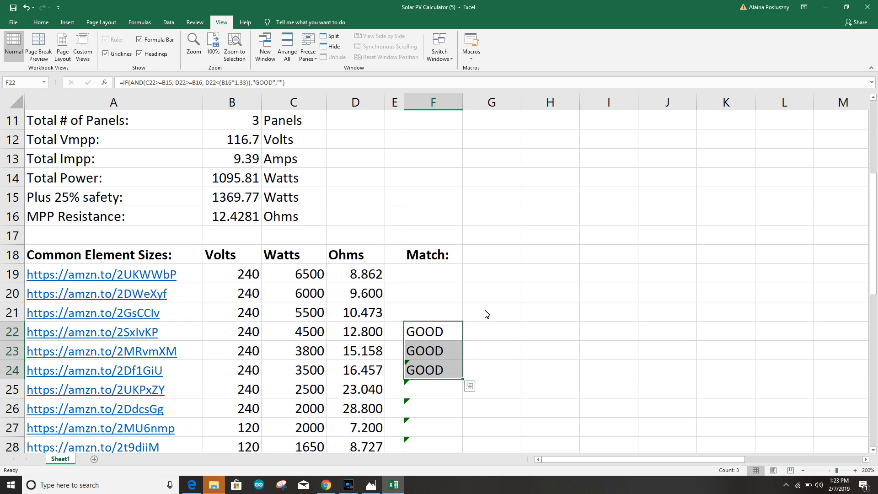
{"action": "mouse_move", "coordinate": [476, 335]}
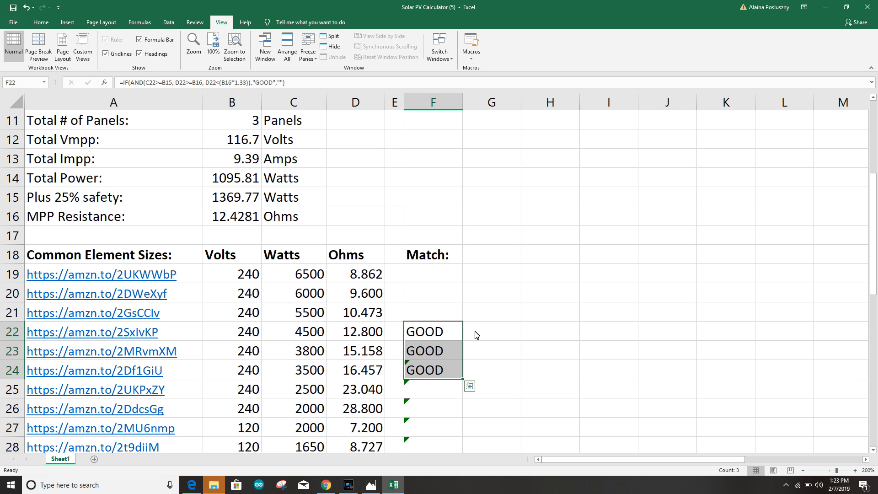
{"action": "mouse_move", "coordinate": [490, 334]}
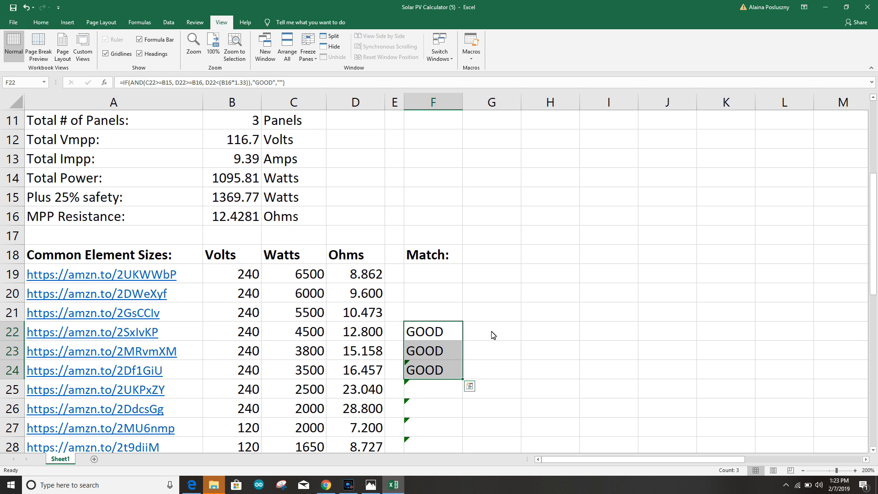
{"action": "mouse_move", "coordinate": [444, 345]}
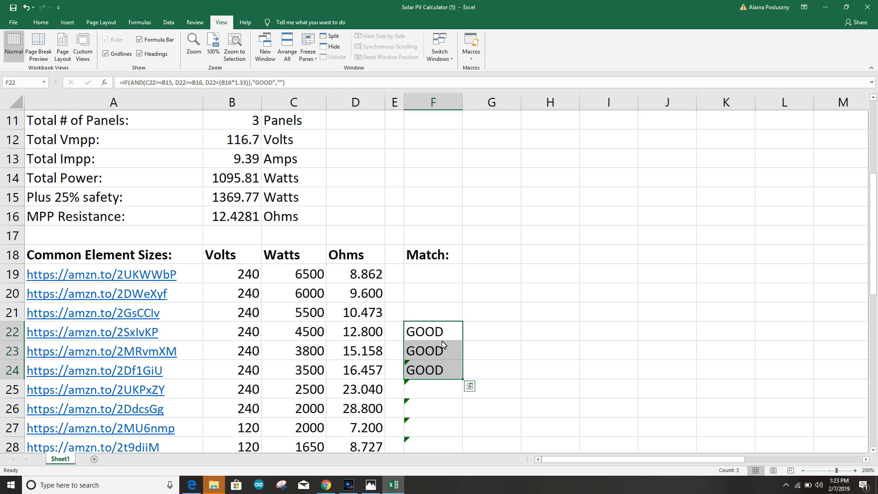
{"action": "mouse_move", "coordinate": [498, 339]}
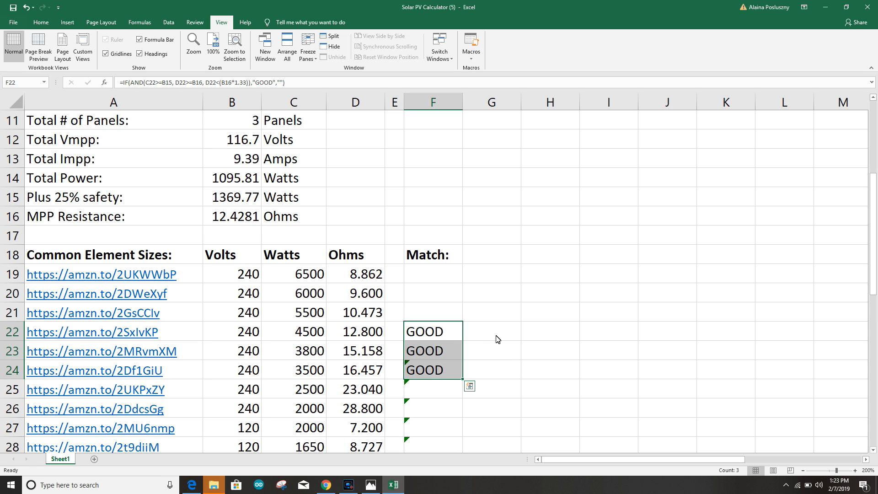
{"action": "mouse_move", "coordinate": [359, 171]}
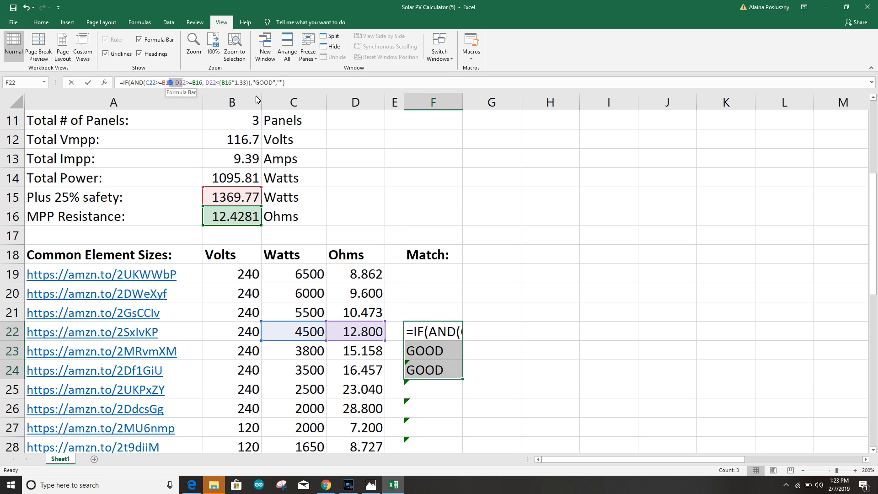
{"action": "left_click", "coordinate": [492, 331]}
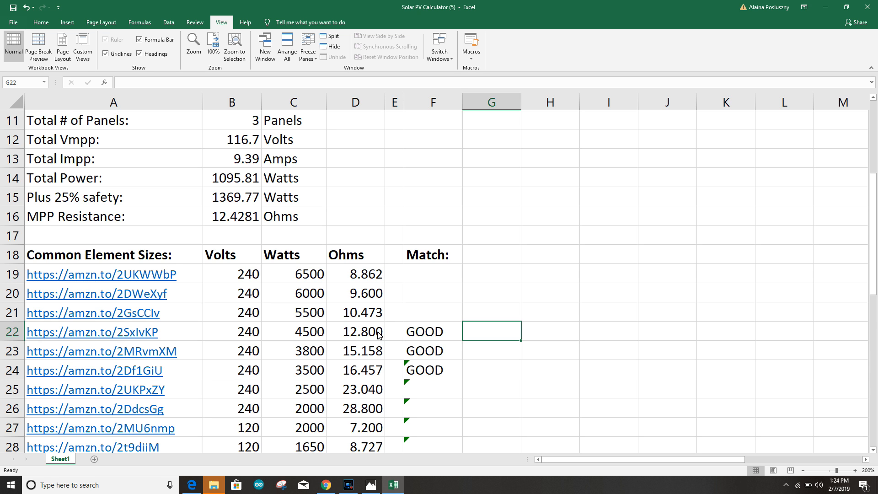
{"action": "scroll", "scroll_direction": "up", "scroll_amount": 3}
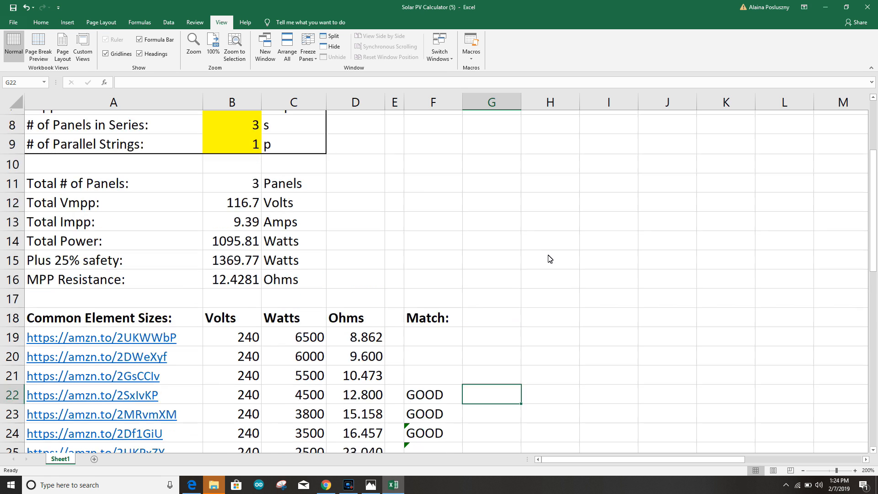
{"action": "scroll", "scroll_direction": "up", "scroll_amount": 3}
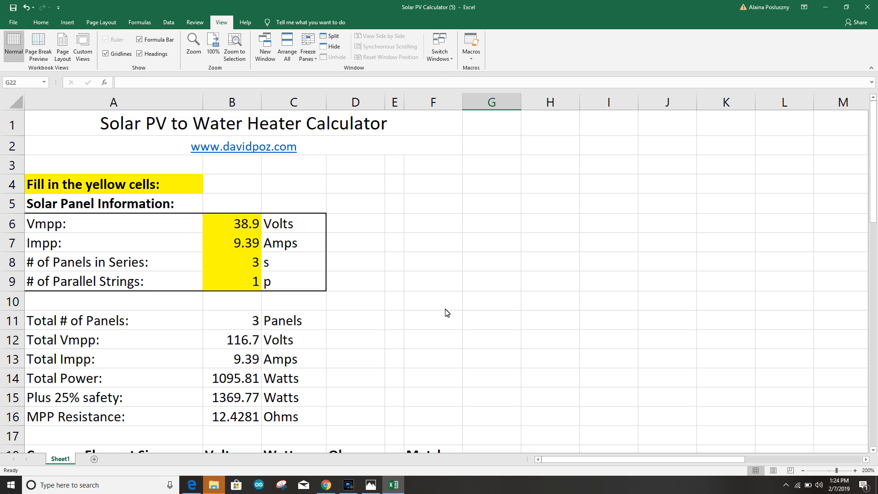
{"action": "mouse_move", "coordinate": [189, 169]}
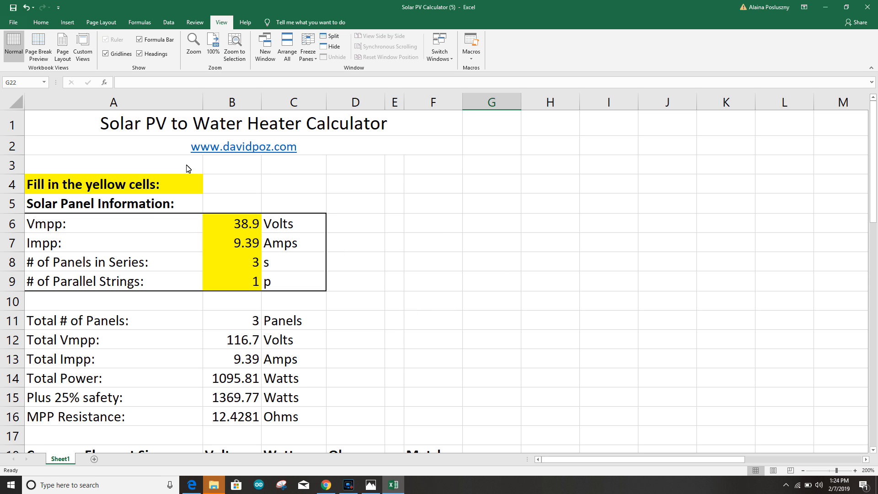
{"action": "mouse_move", "coordinate": [259, 194]}
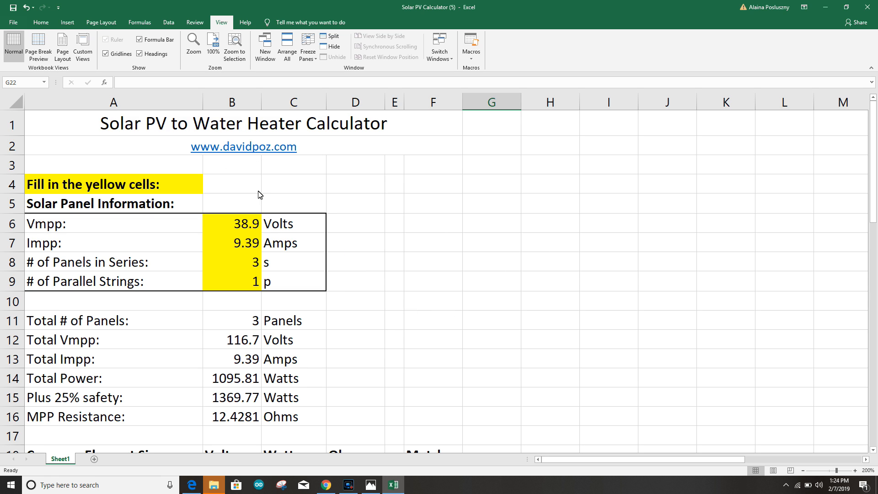
{"action": "mouse_move", "coordinate": [272, 282]}
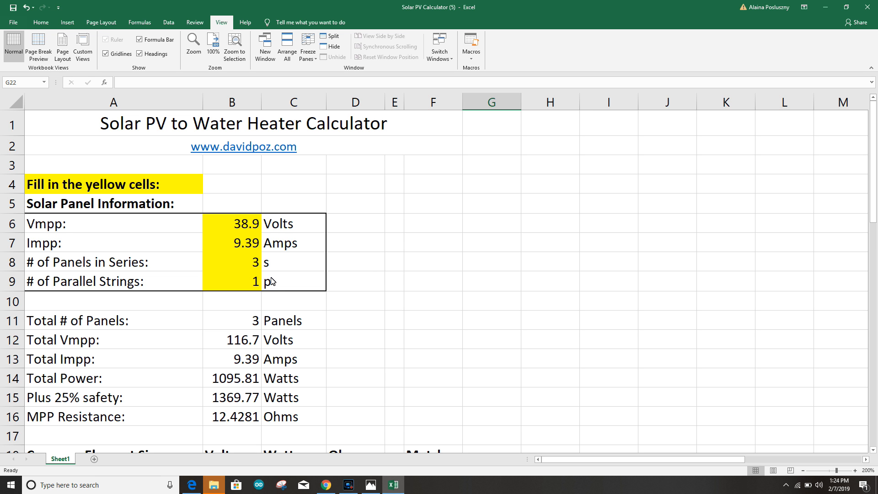